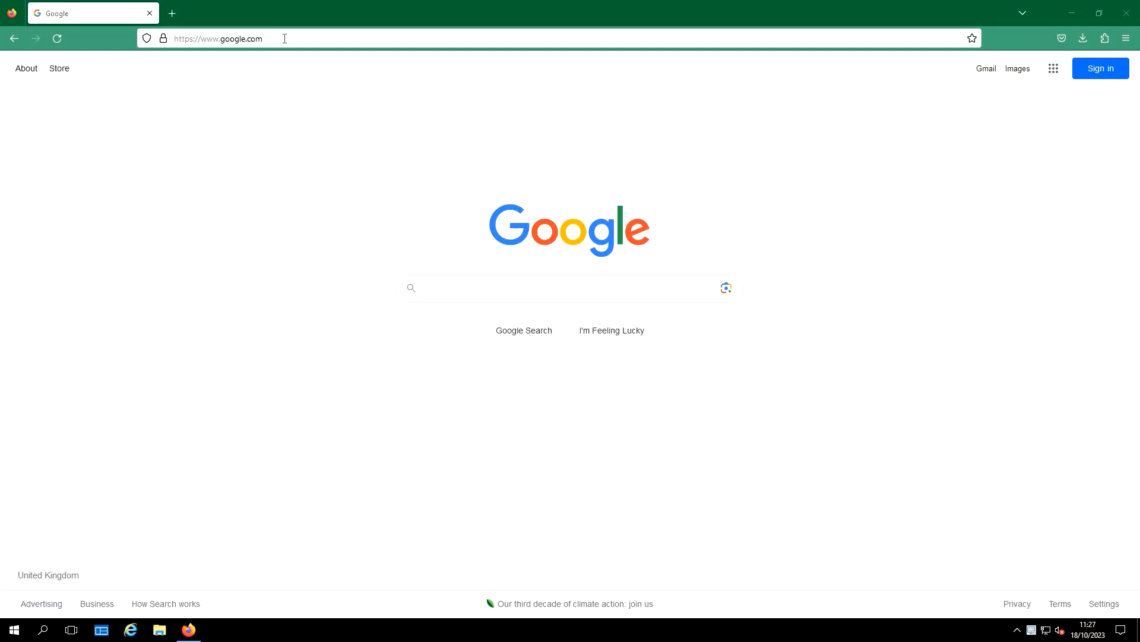
# Step: Go to sharp.co.uk and bring up the Support menu with dealer and partner links
pyautogui.write('w')
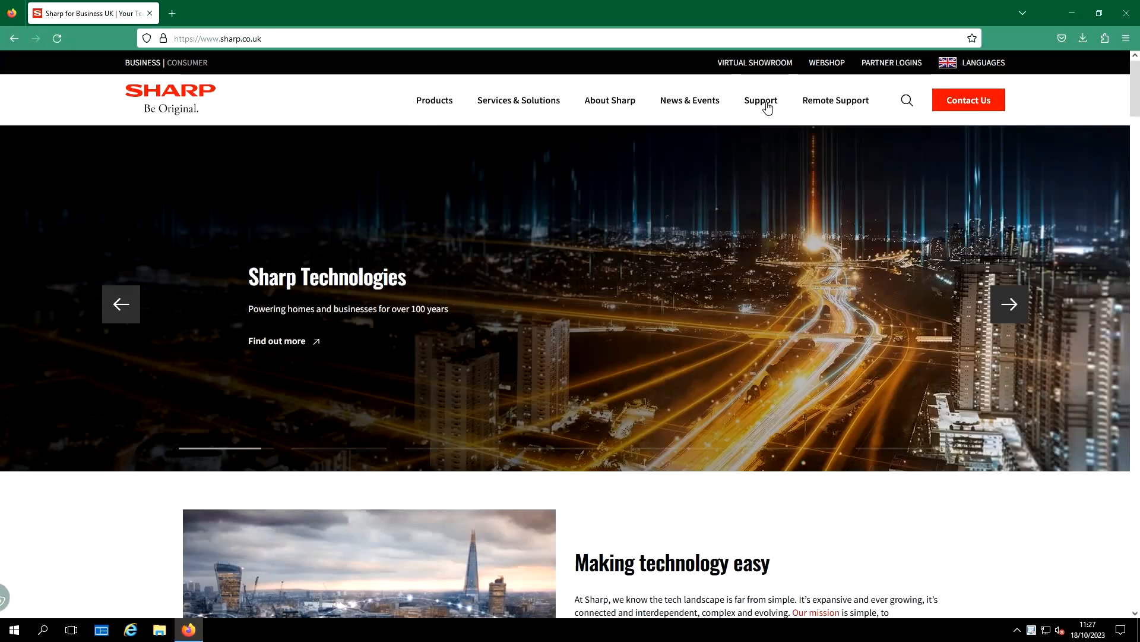
pyautogui.click(761, 100)
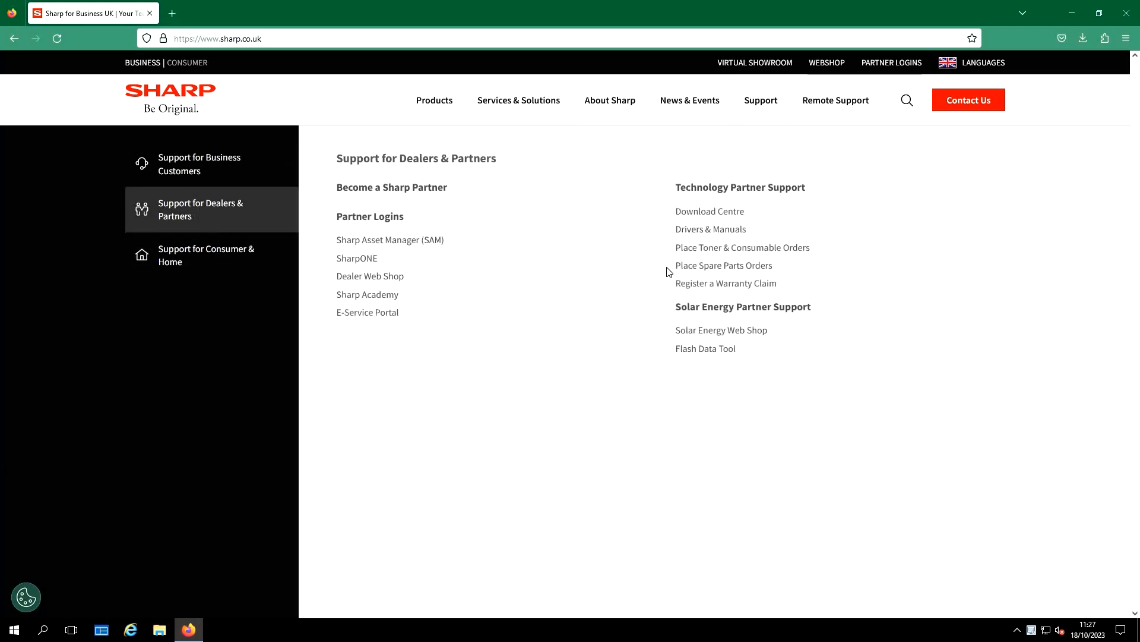
# Step: Search the Download Centre for MX-C303WH and expand its Software downloads
pyautogui.click(709, 212)
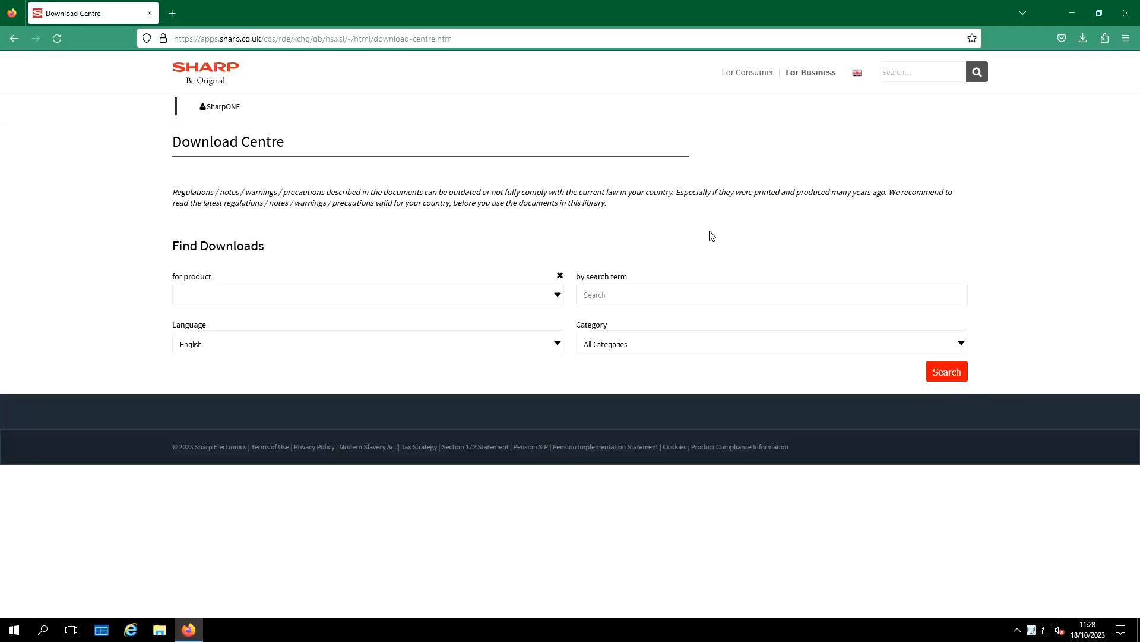
pyautogui.click(367, 295)
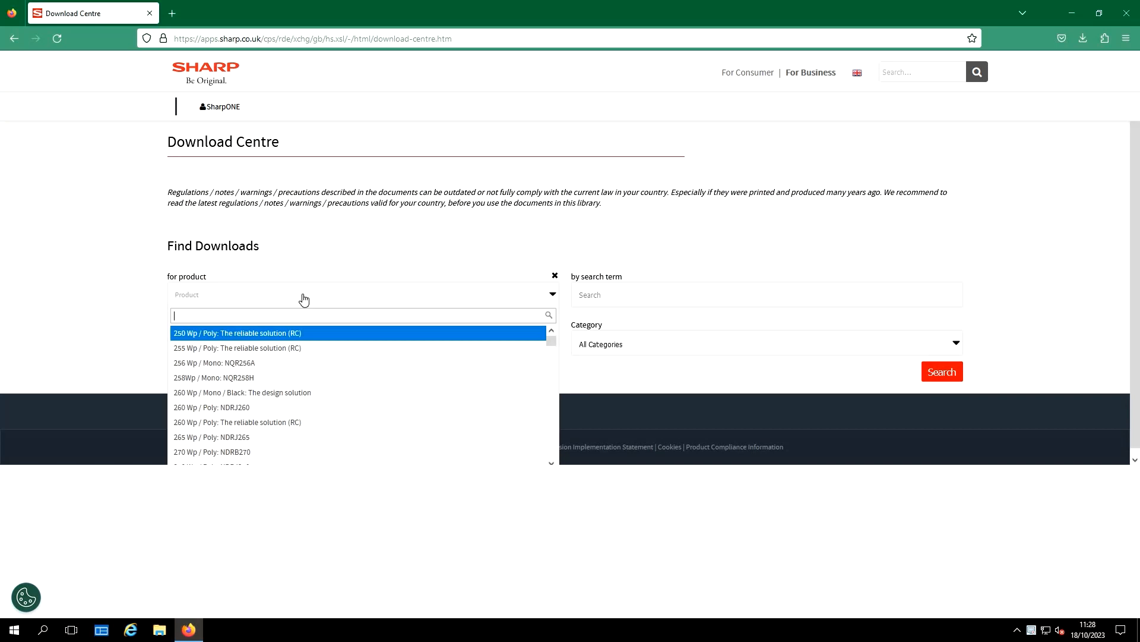
pyautogui.write('mx-c303wh')
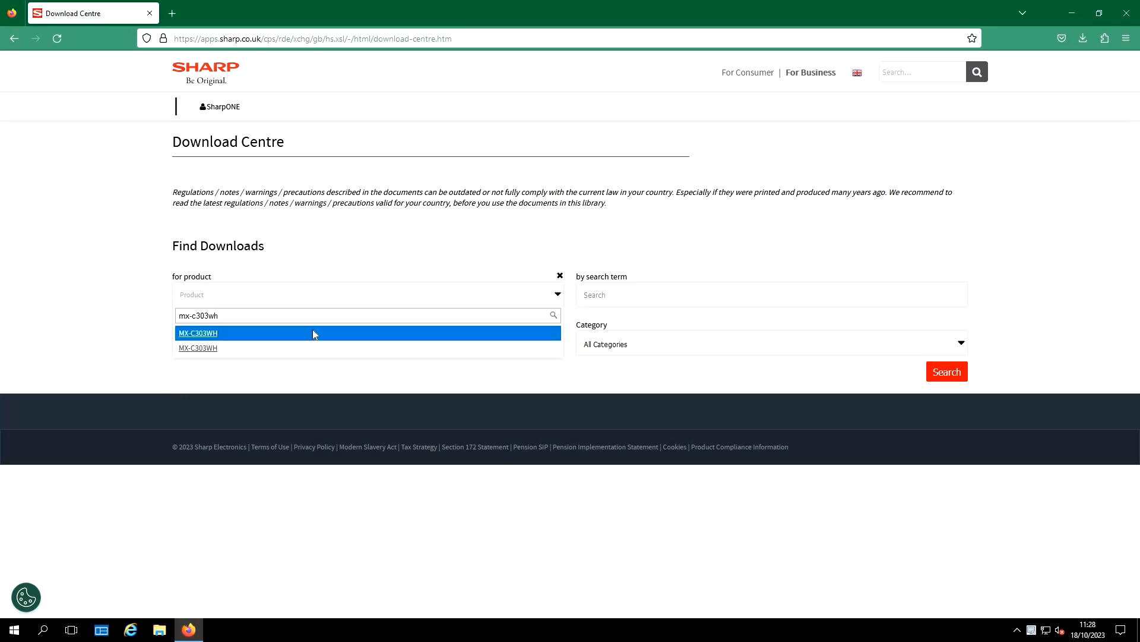
pyautogui.click(198, 333)
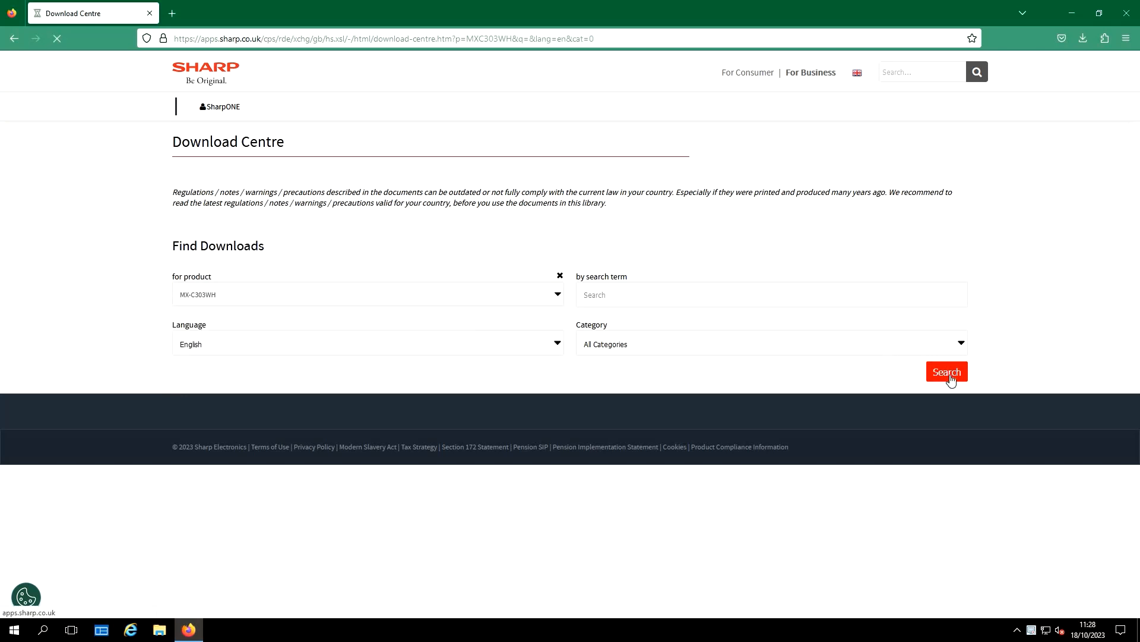
pyautogui.click(947, 372)
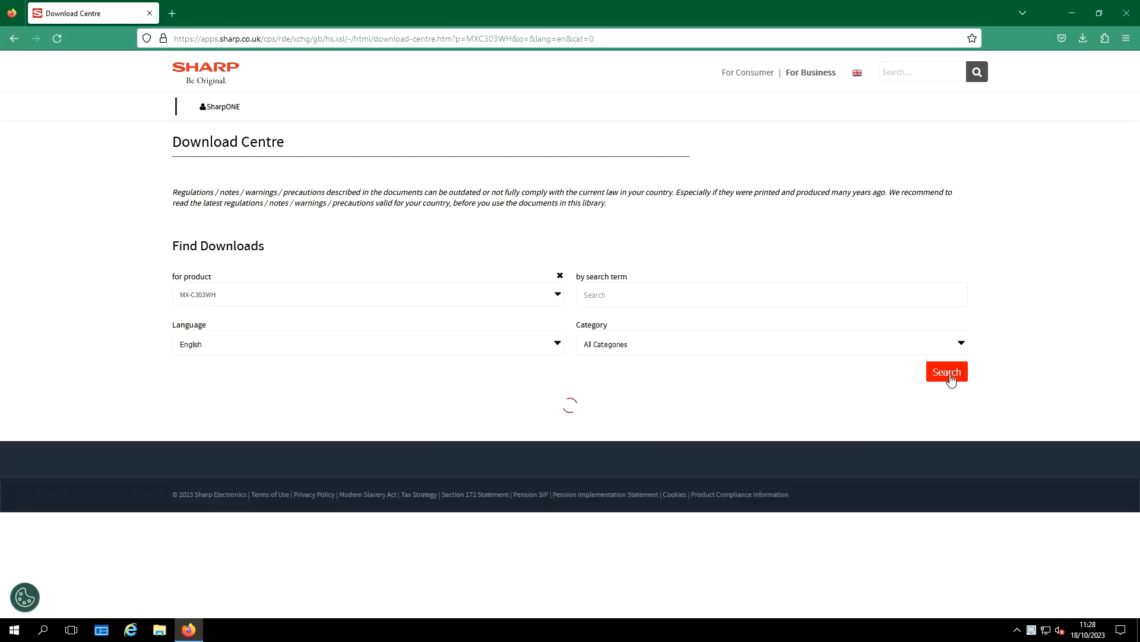
pyautogui.click(947, 372)
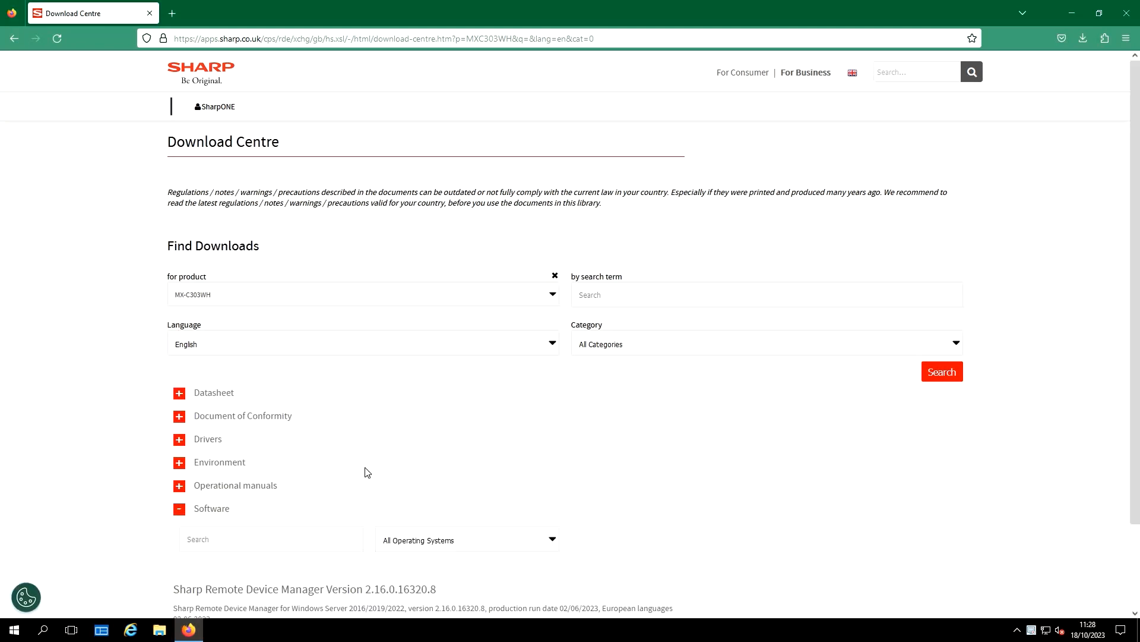
# Step: Download Network Scanner Tool Lite Ver.2.0 and run the installer from Firefox's downloads
pyautogui.scroll(-3)
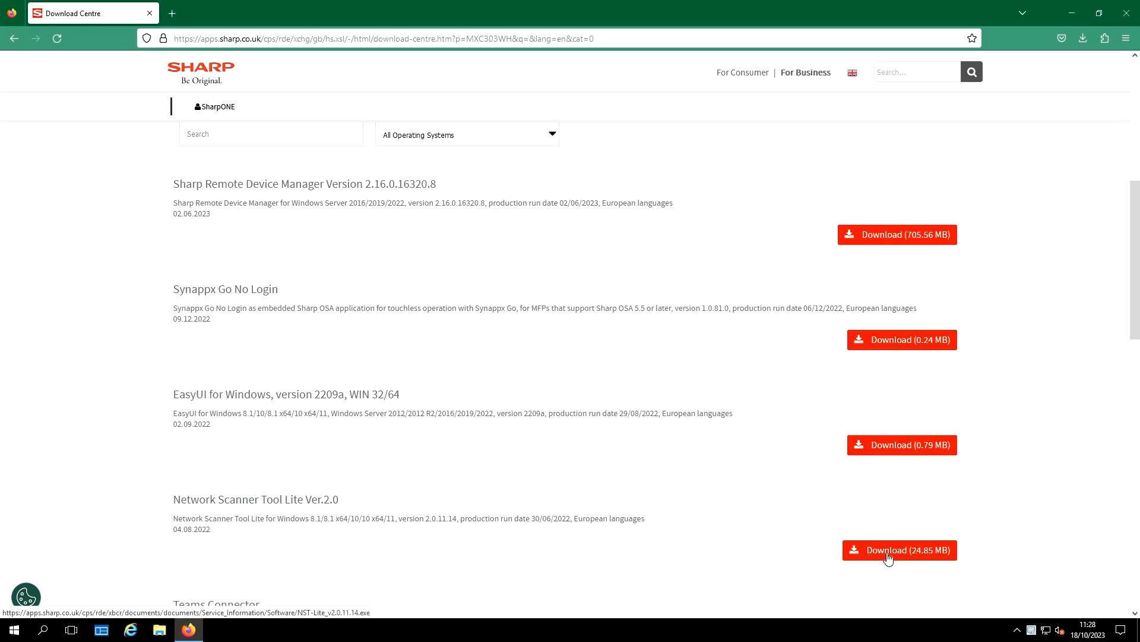
pyautogui.click(900, 548)
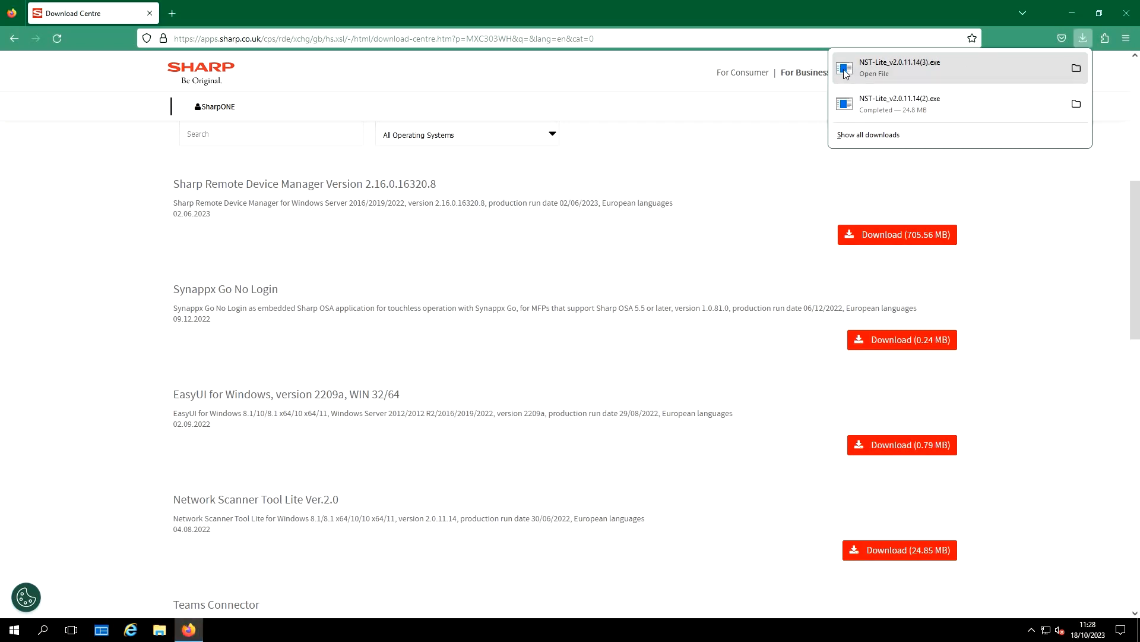
pyautogui.click(1082, 38)
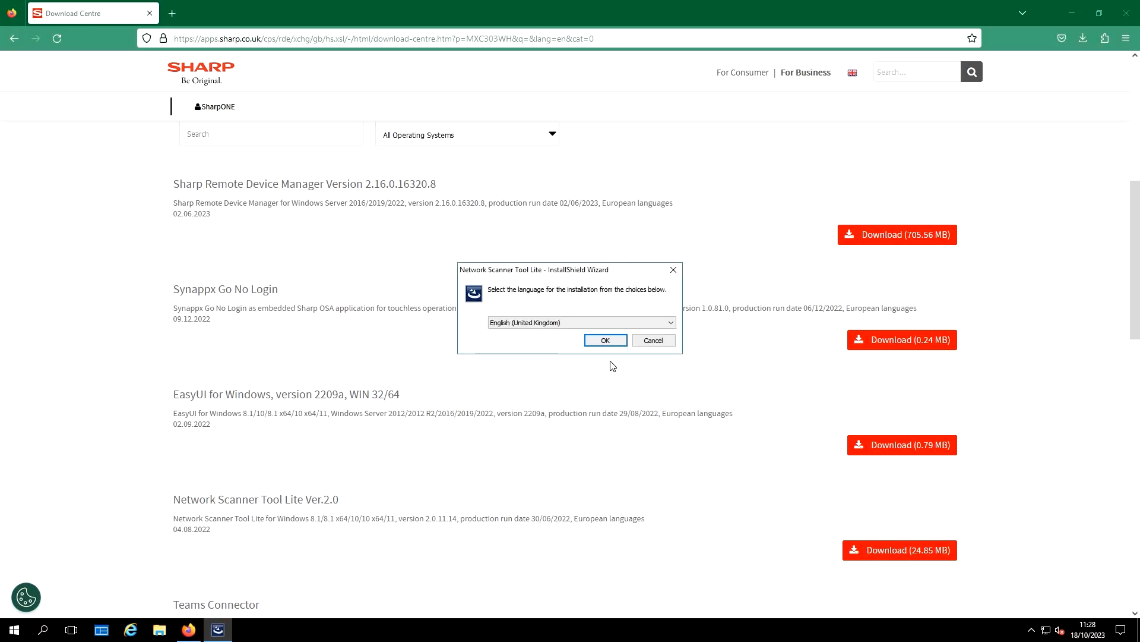
# Step: Install with English (United Kingdom) language and the Typical configuration
pyautogui.click(604, 340)
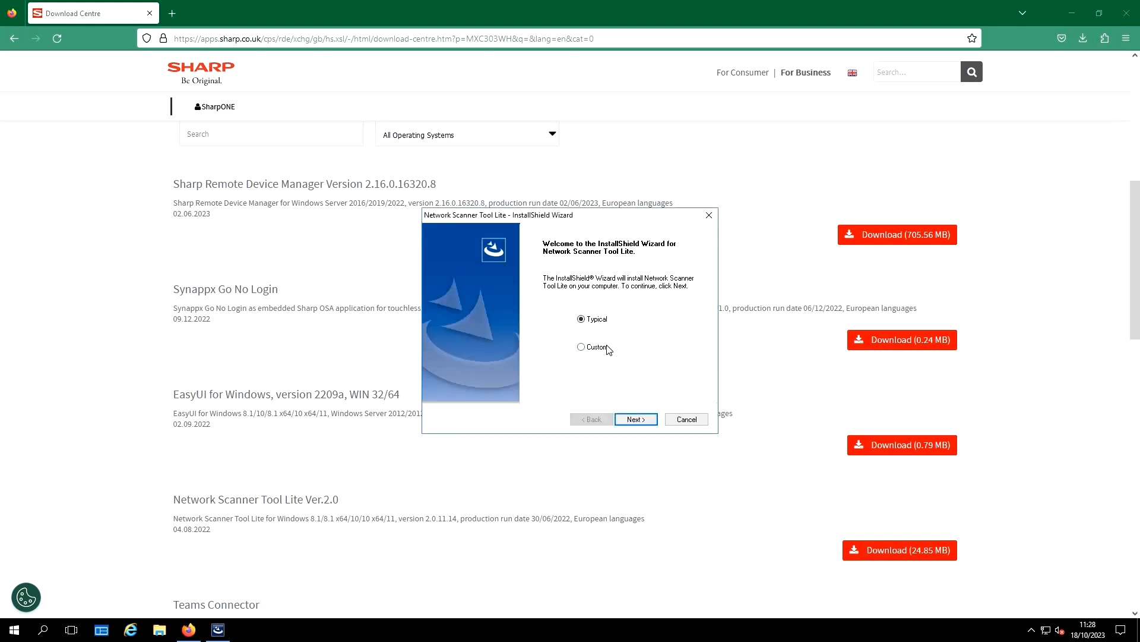
pyautogui.click(635, 420)
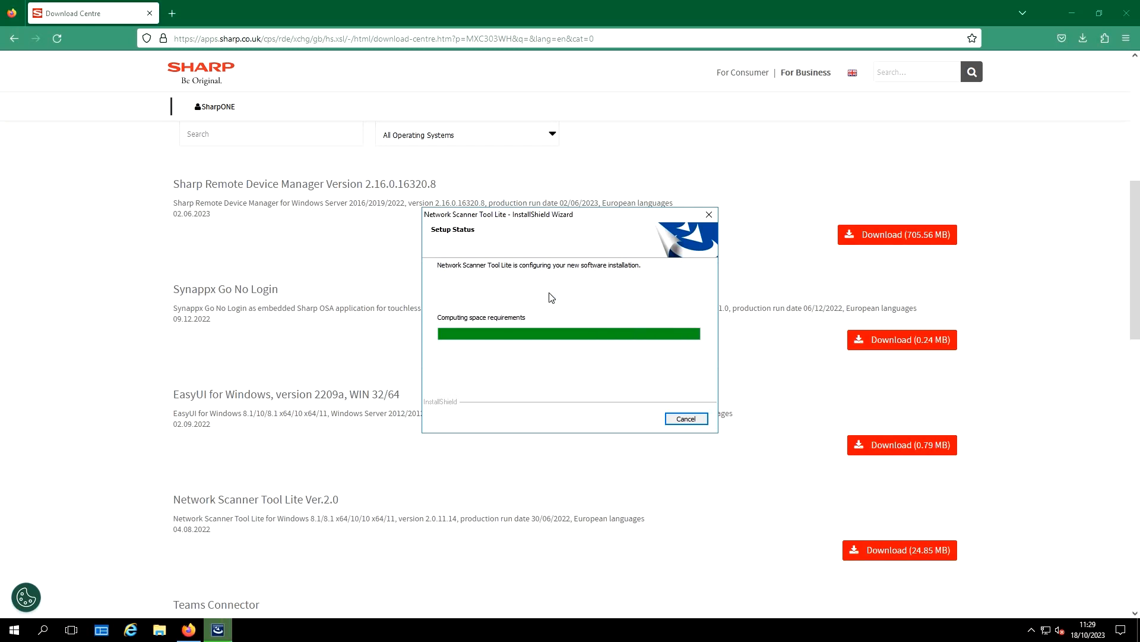
pyautogui.click(684, 418)
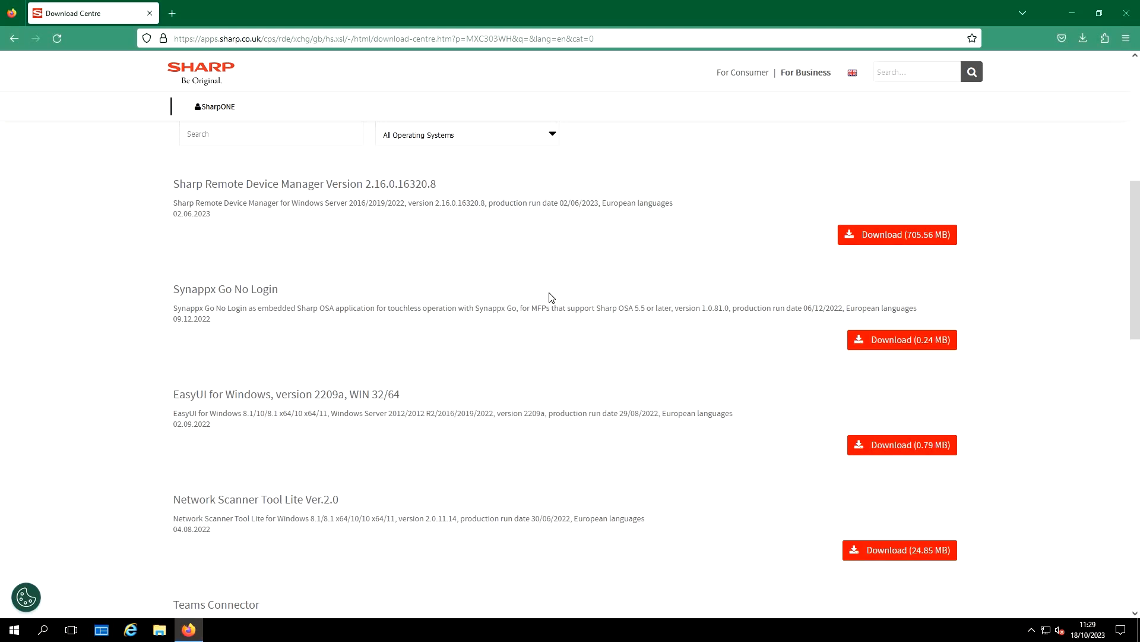
# Step: Let Scanner Selection find the four SHARP devices with their checkboxes ticked
pyautogui.click(217, 629)
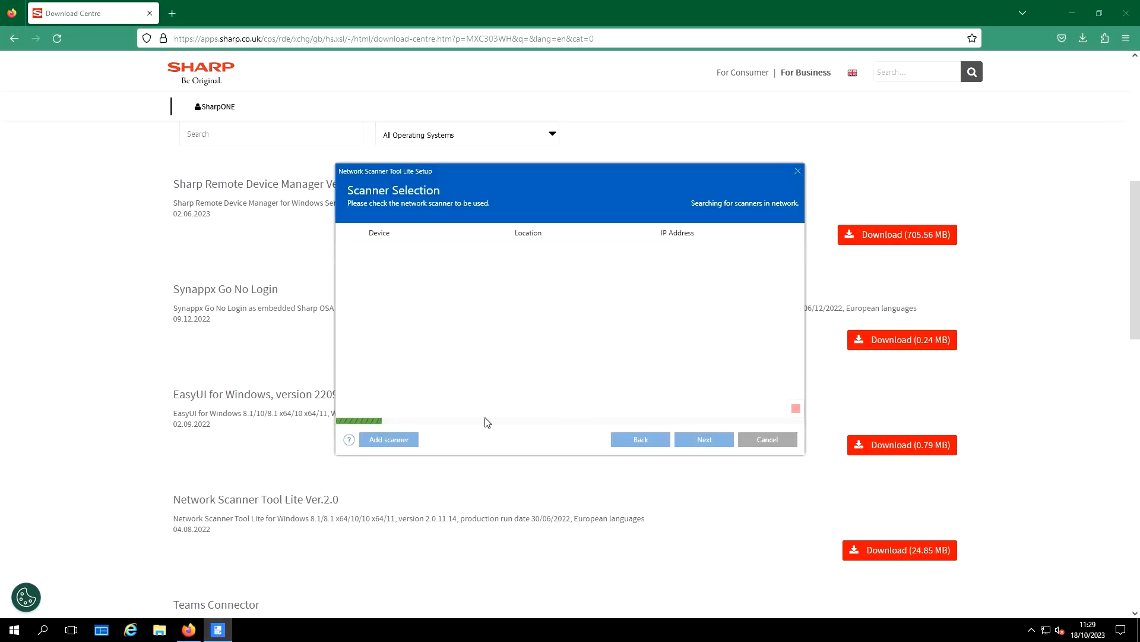
pyautogui.moveTo(519, 372)
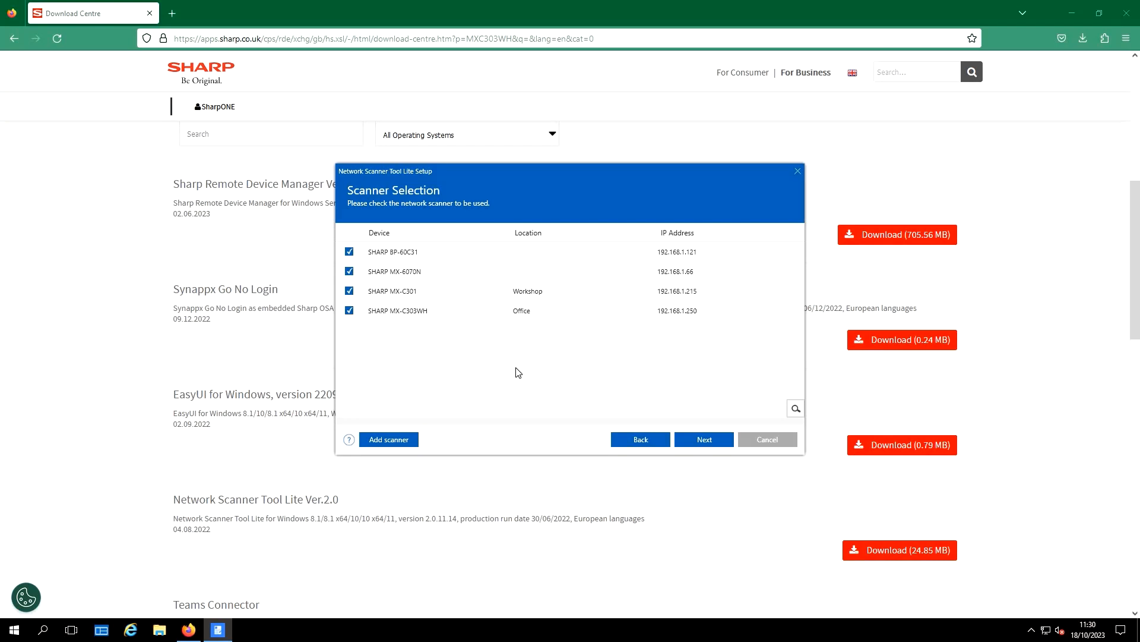
pyautogui.moveTo(405, 313)
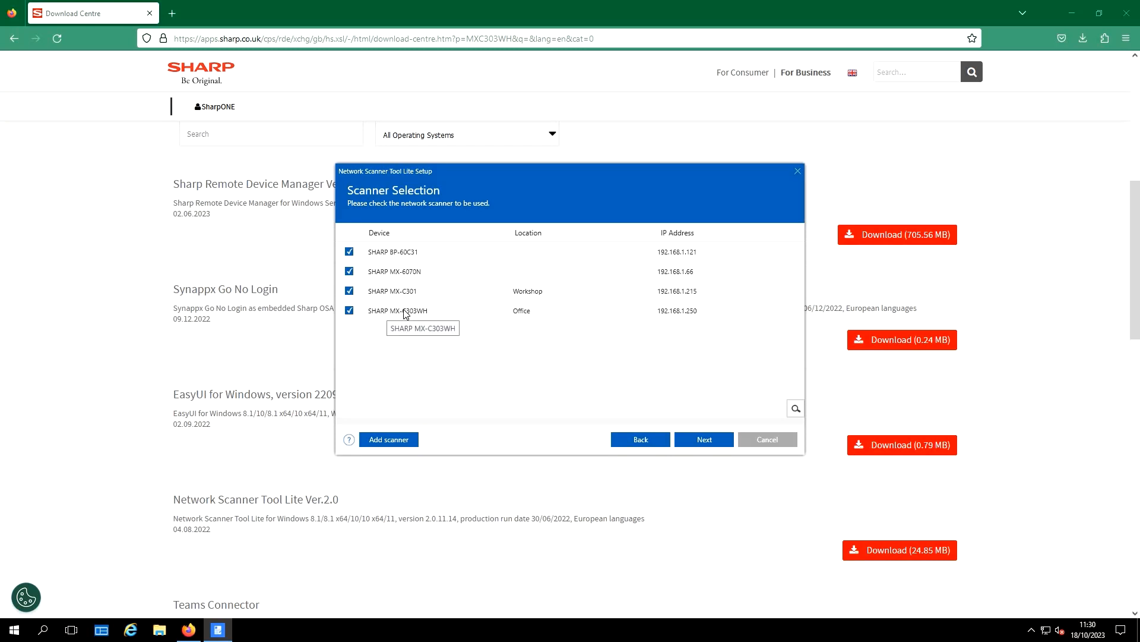
# Step: Keep prefix Admin with FOLDER, set Initial to A and save profiles to all four scanners
pyautogui.click(702, 439)
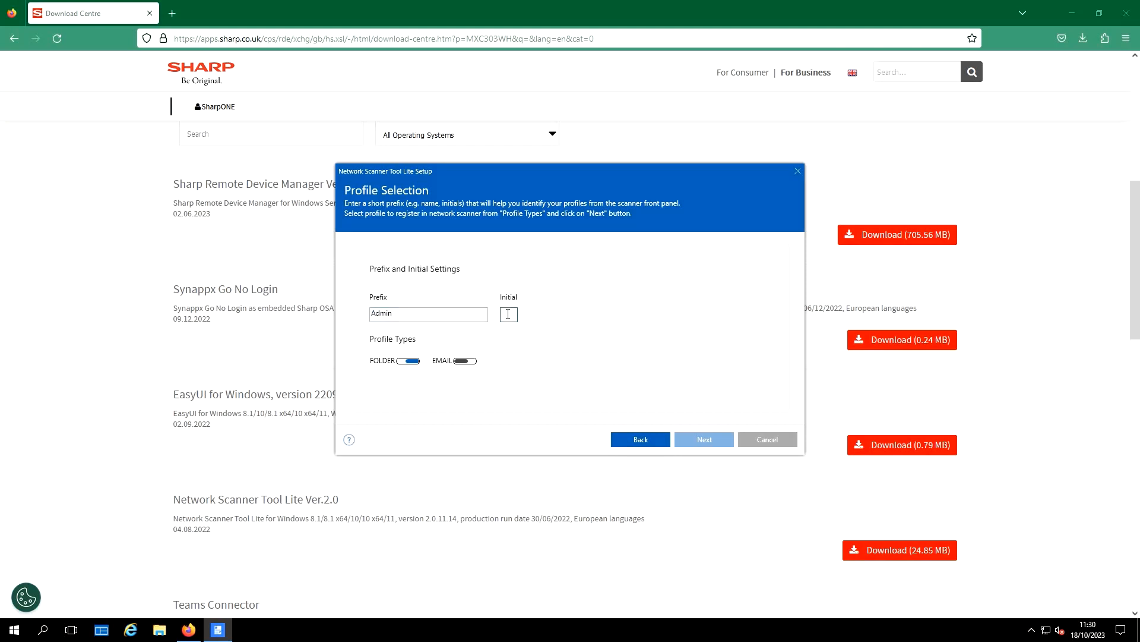
pyautogui.write('A')
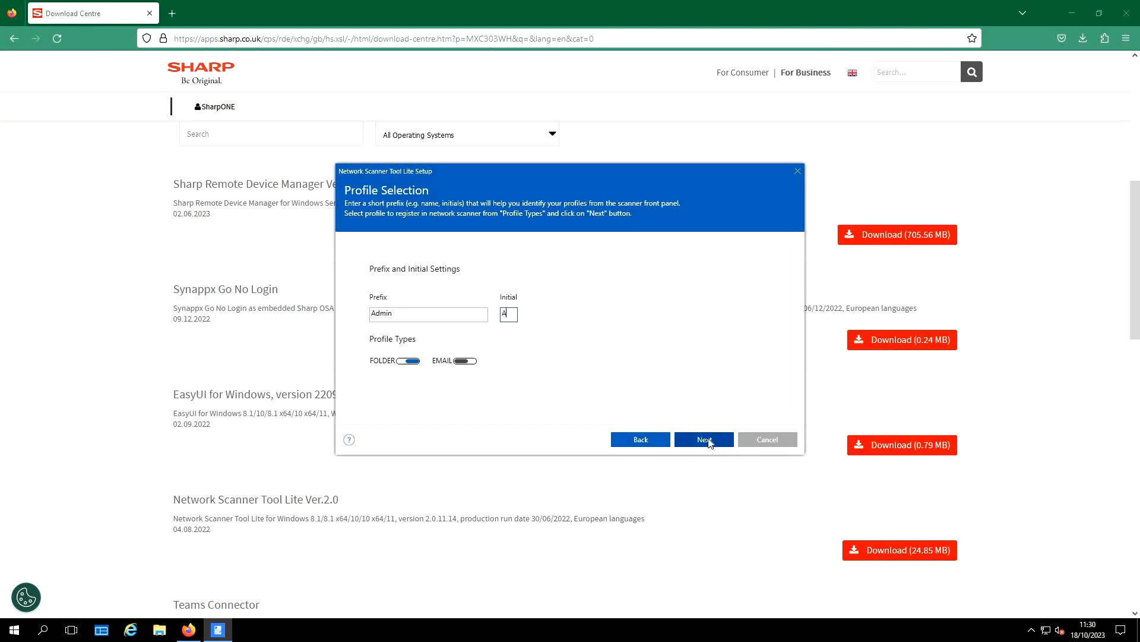
pyautogui.click(703, 439)
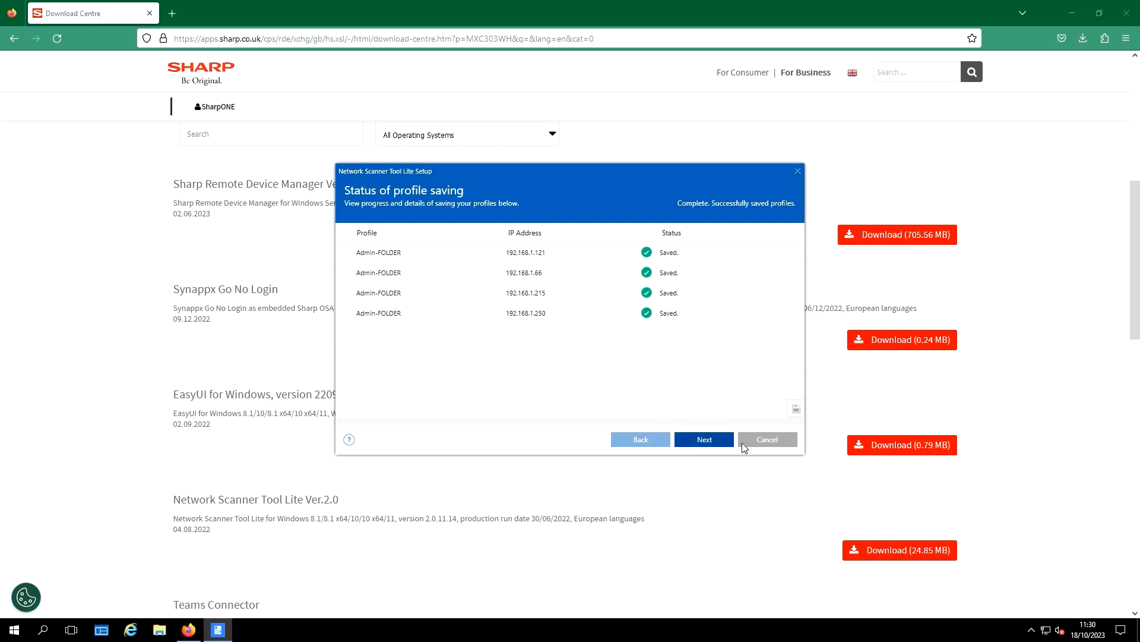
pyautogui.moveTo(766, 439)
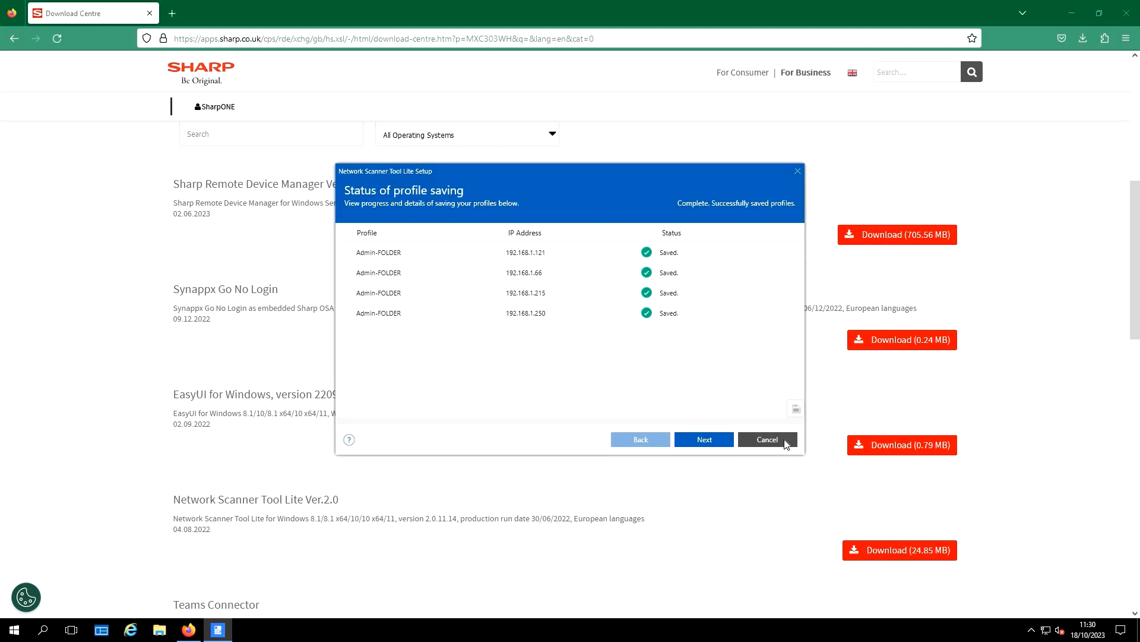
pyautogui.moveTo(704, 440)
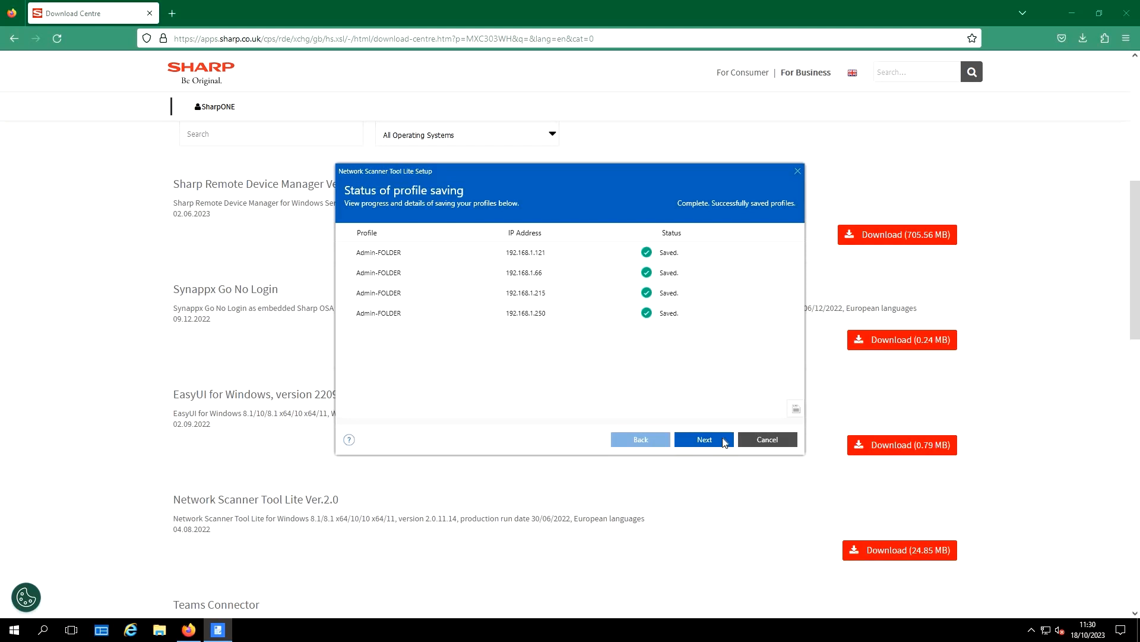
# Step: Finish setup with 'Launch Network Scanner Tool Lite' ticked so the tool opens
pyautogui.click(702, 439)
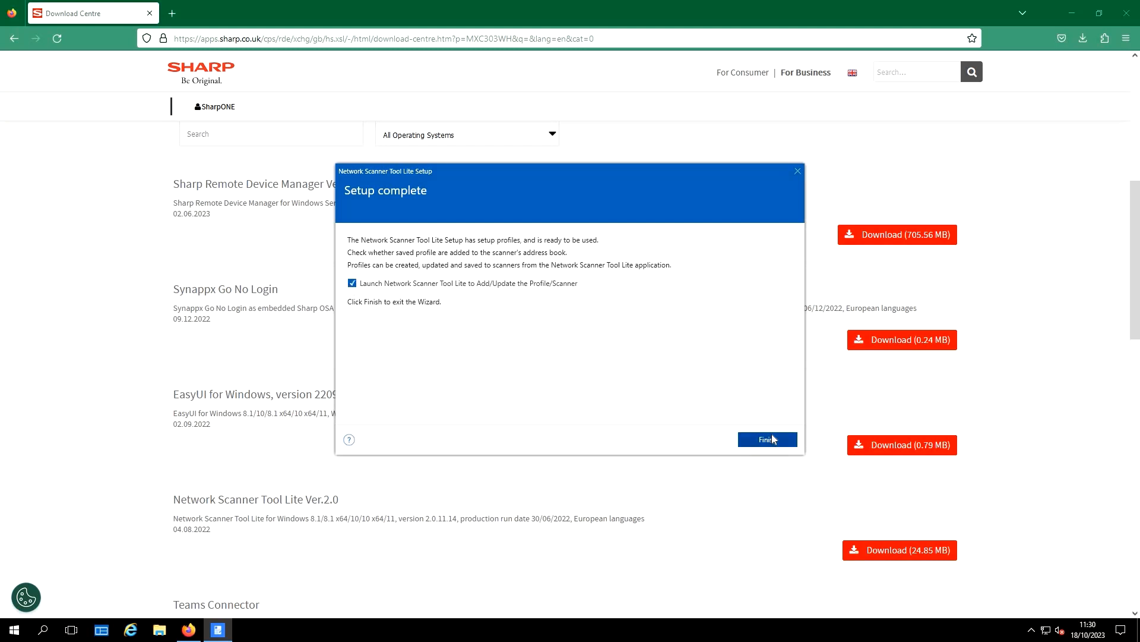
pyautogui.click(766, 438)
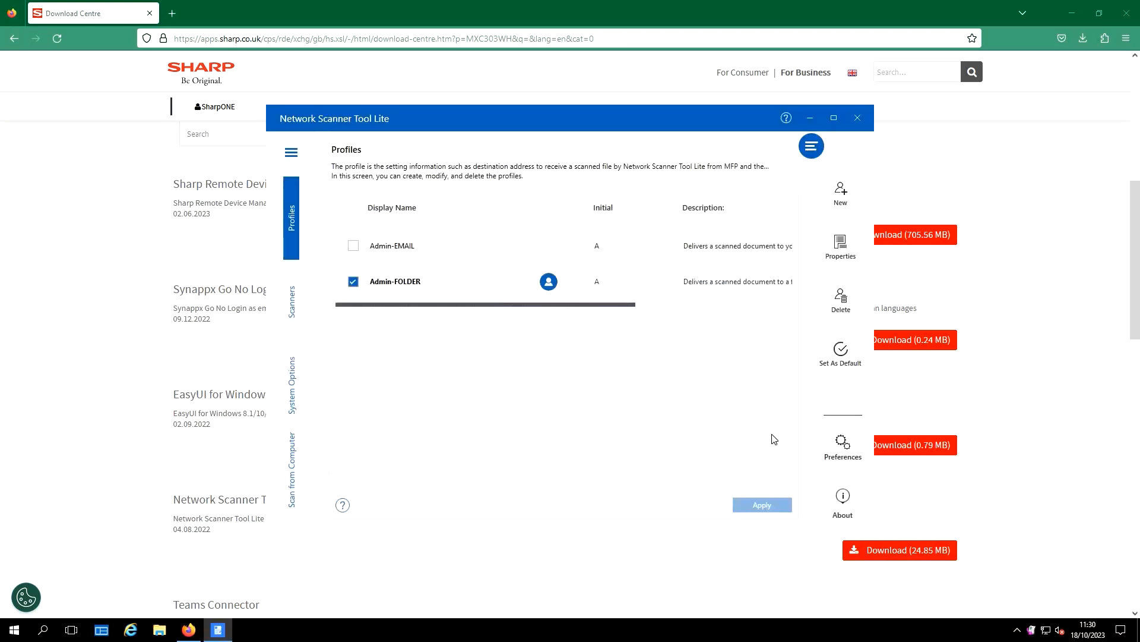
# Step: Dismiss the FTP notice and delete the Admin-EMAIL profile, leaving Admin-FOLDER
pyautogui.click(548, 282)
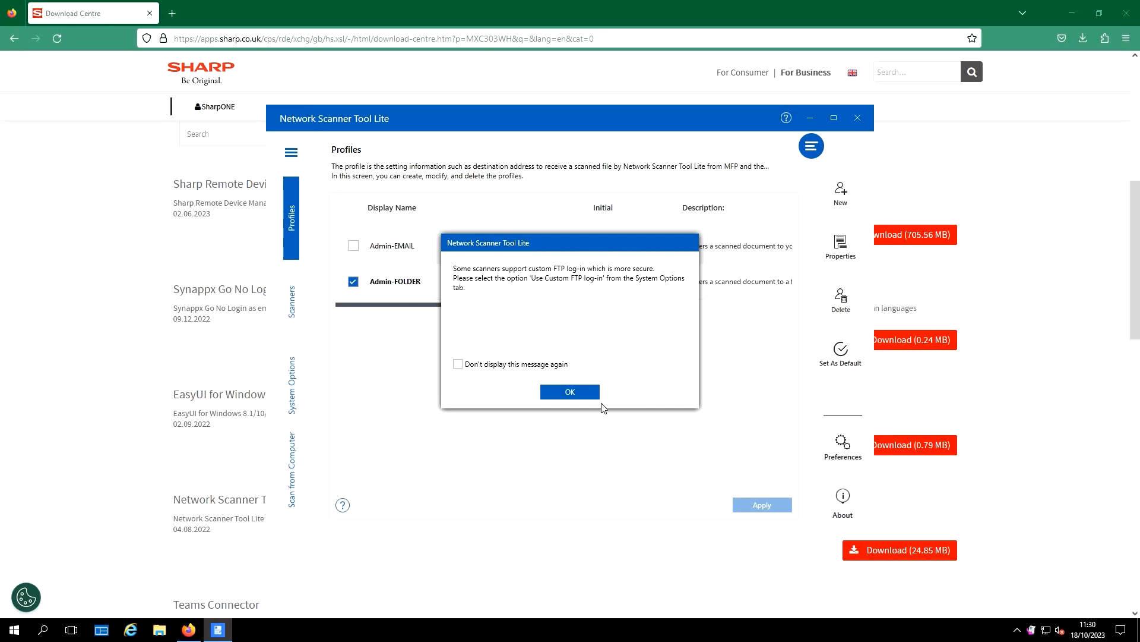
pyautogui.click(569, 390)
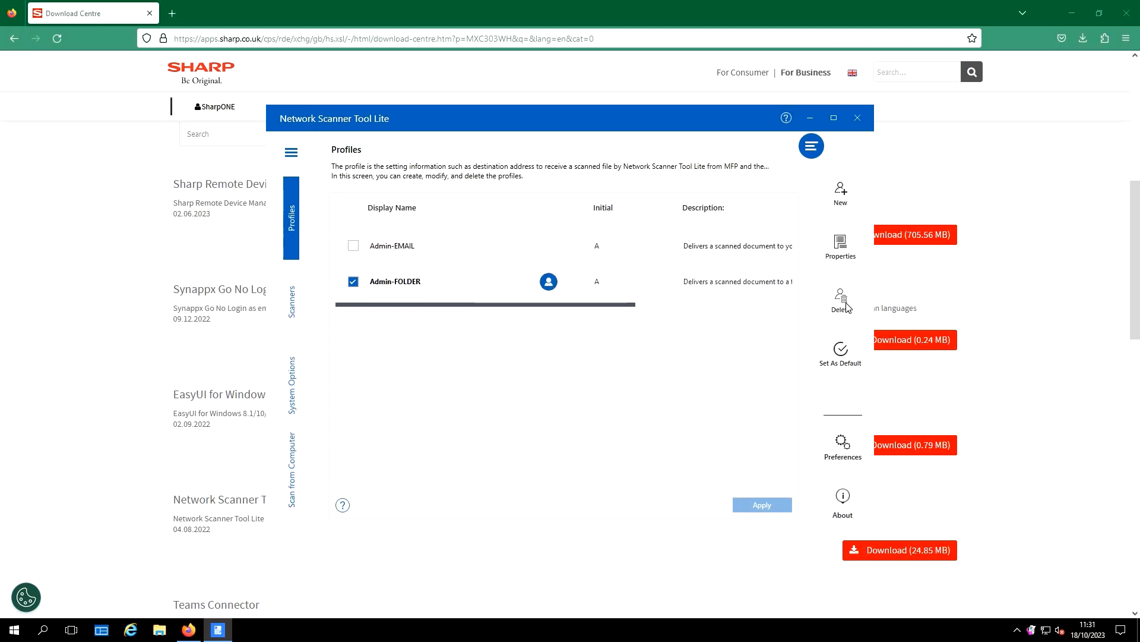
pyautogui.click(839, 298)
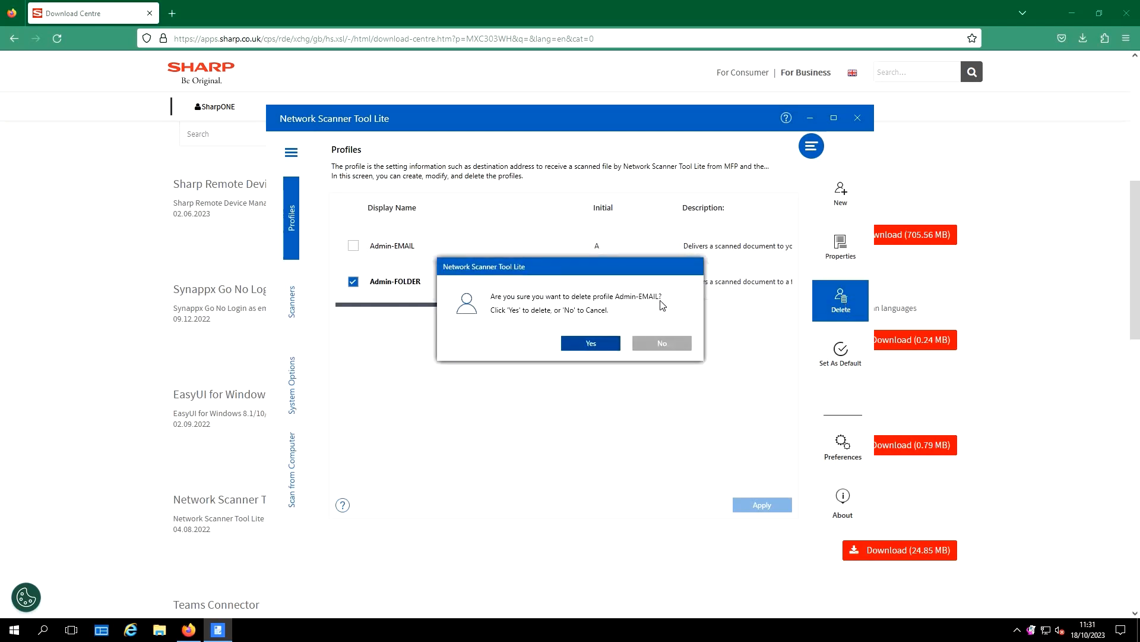
pyautogui.click(591, 342)
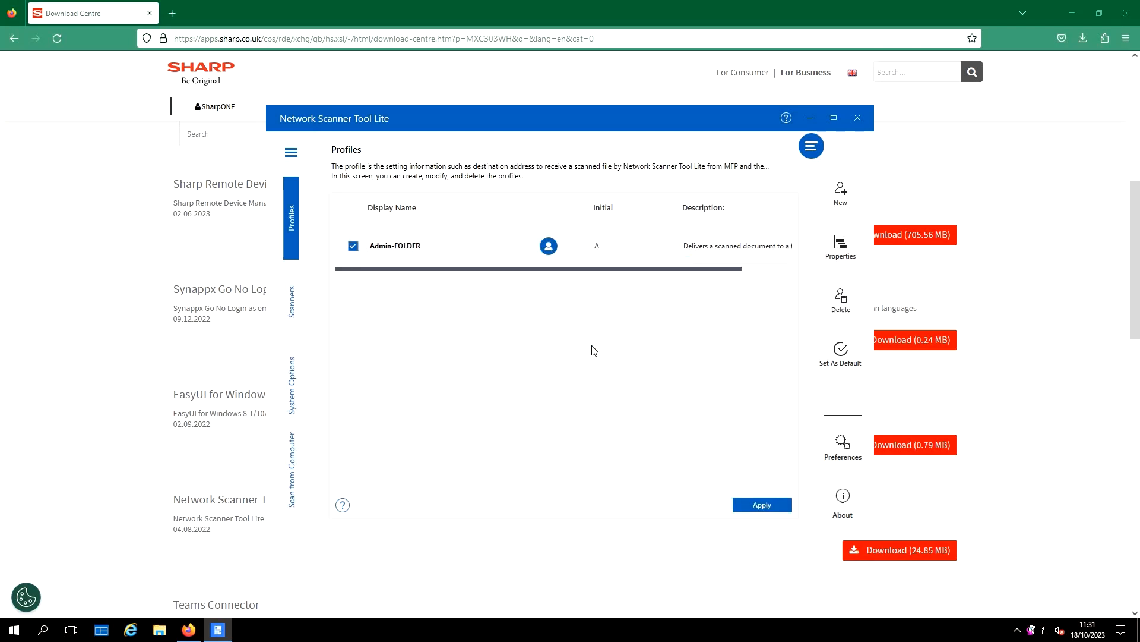
pyautogui.moveTo(840, 245)
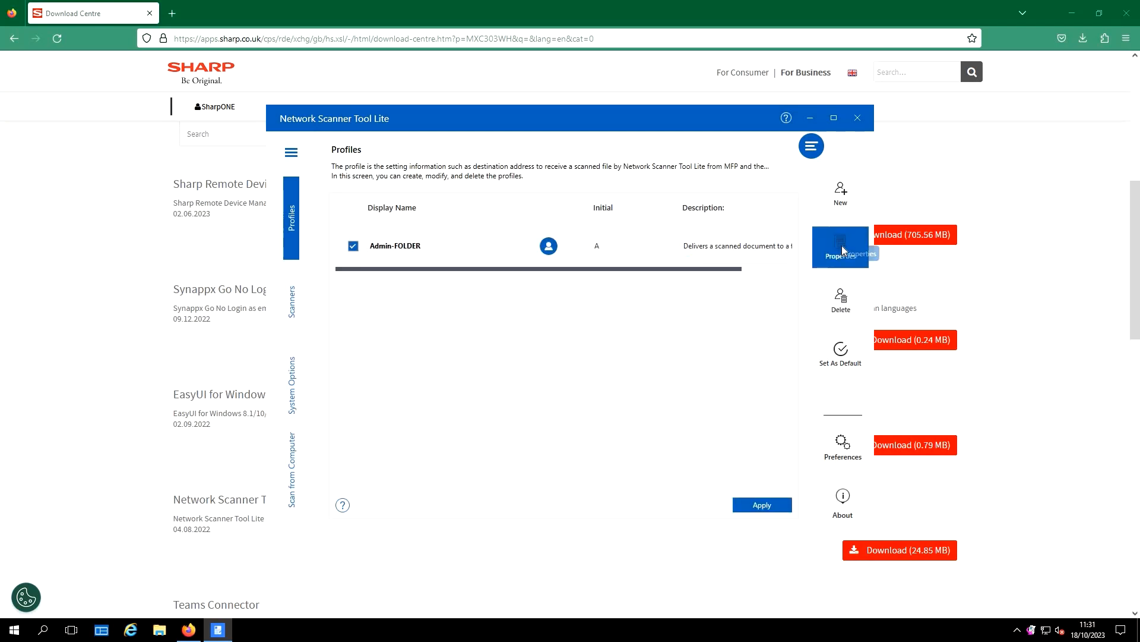
# Step: In Admin-FOLDER's Move File to Folder details, create folder Scans on C: and merge with the existing one
pyautogui.click(840, 247)
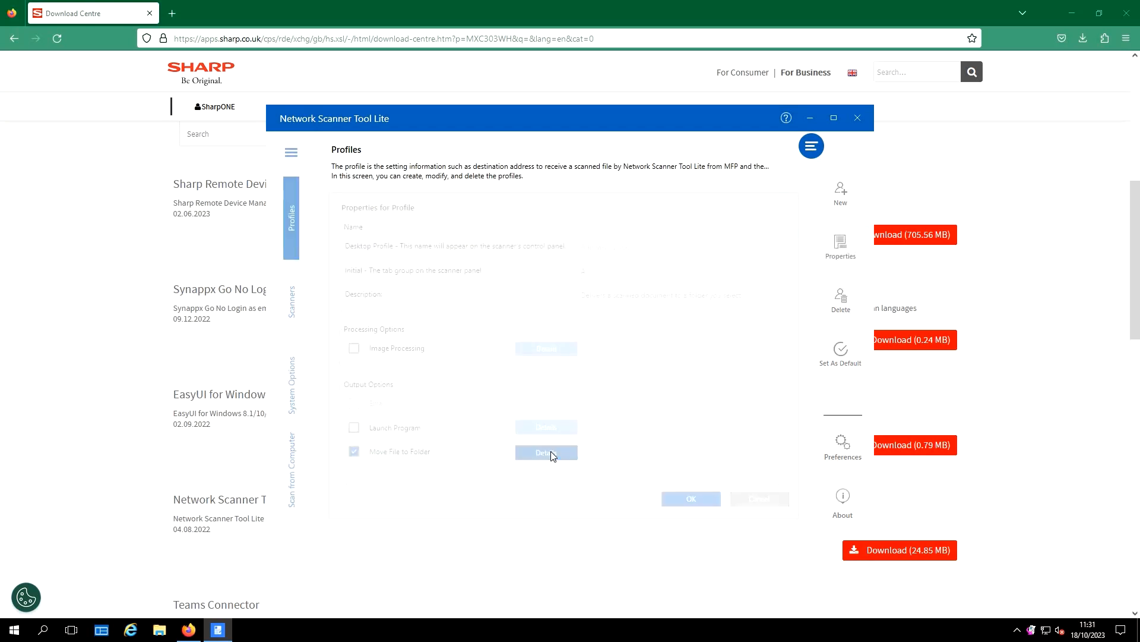
pyautogui.click(544, 451)
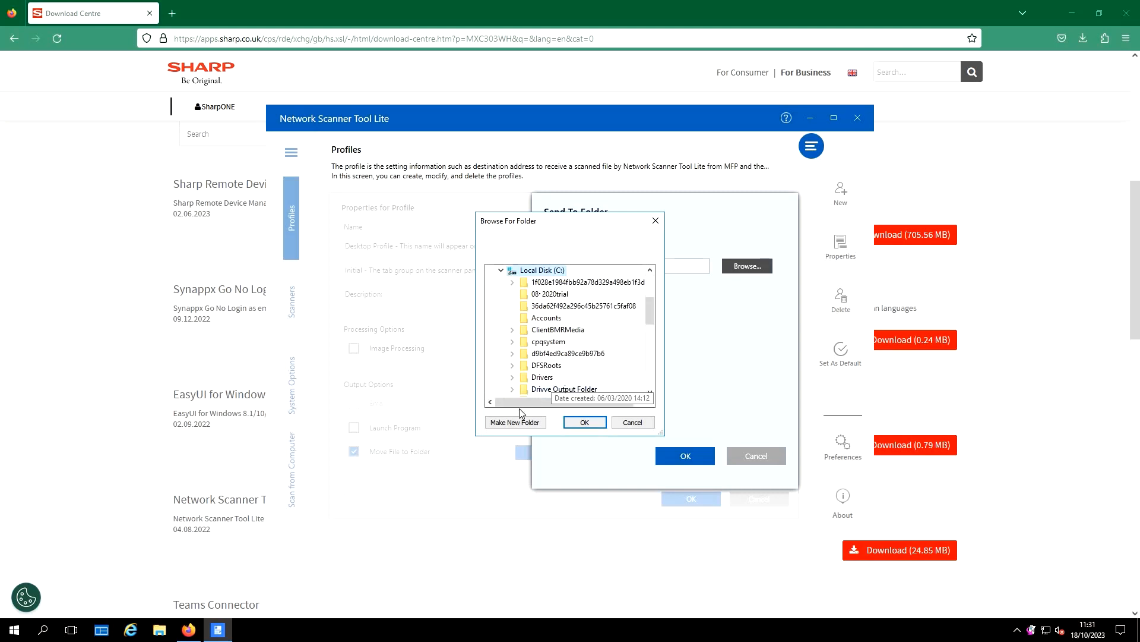
pyautogui.click(514, 421)
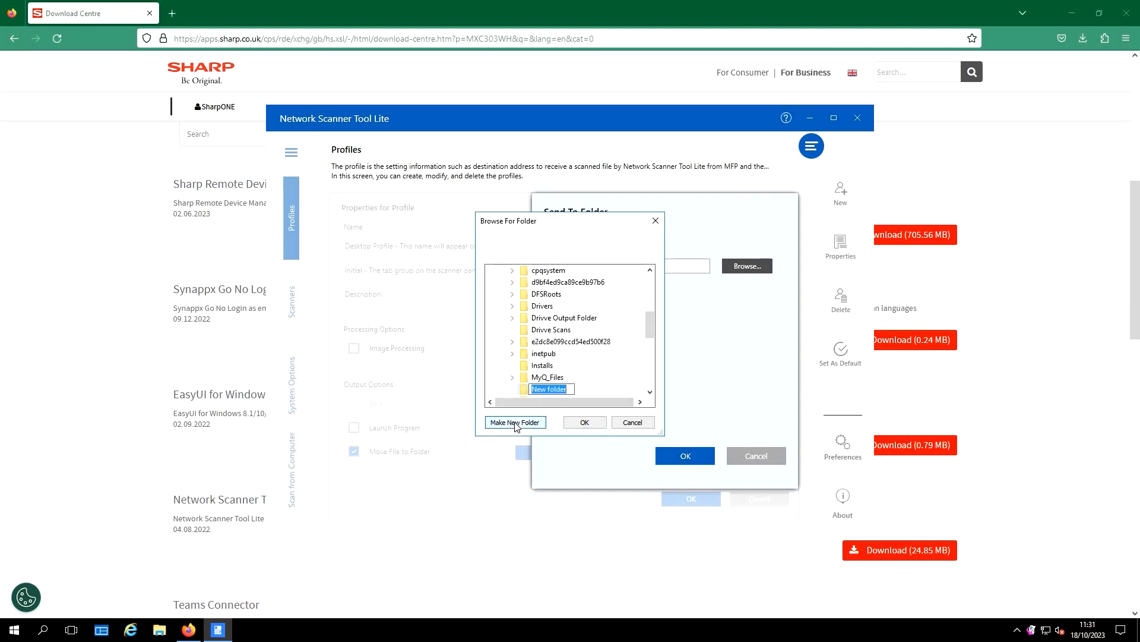
pyautogui.write('Scans')
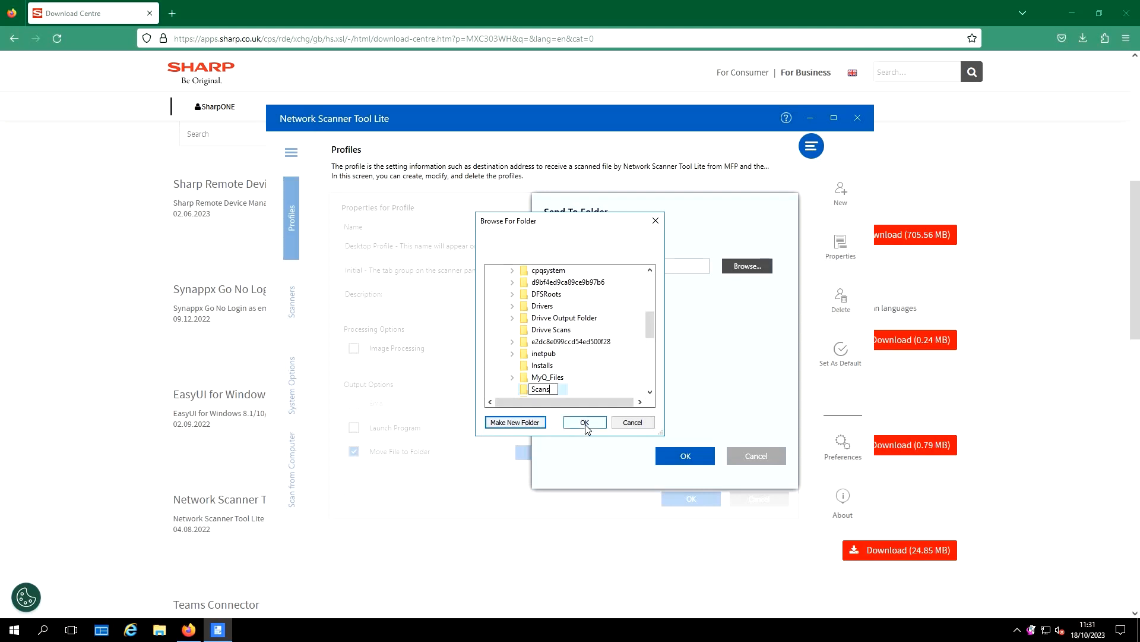
pyautogui.click(514, 421)
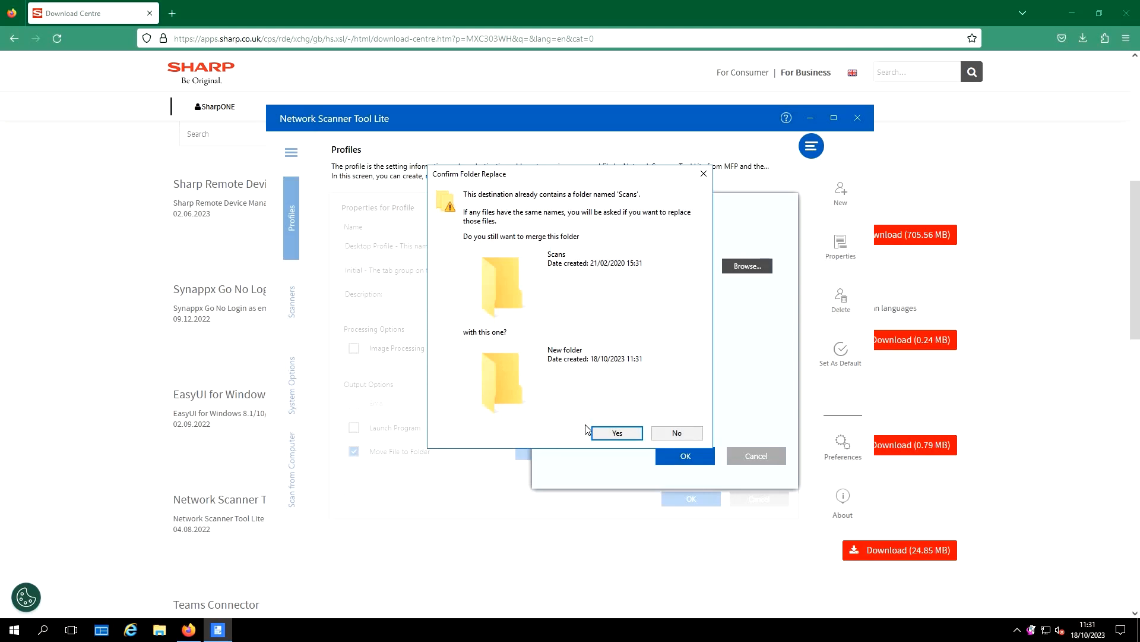
pyautogui.click(617, 433)
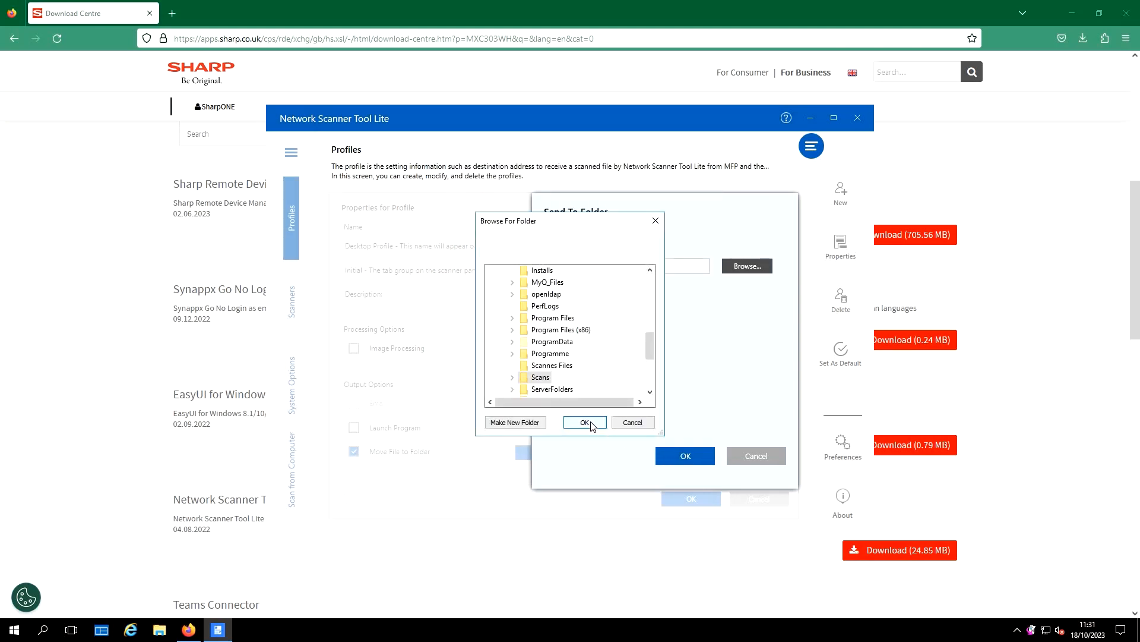
# Step: Choose C:\Scans as the destination and save the Admin-FOLDER profile properties
pyautogui.click(585, 422)
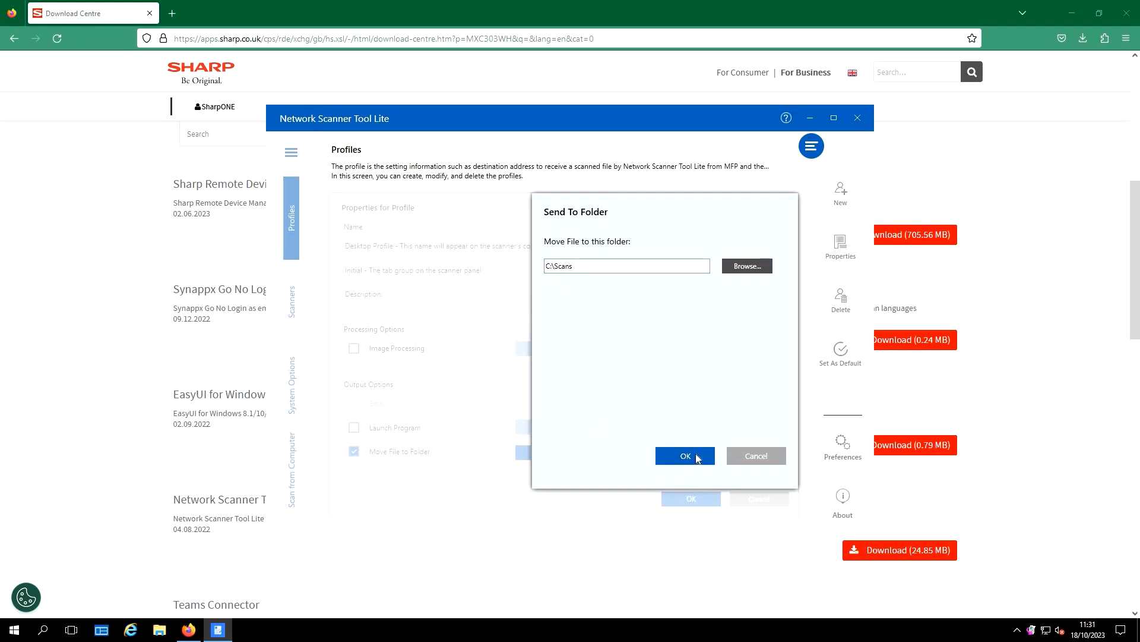
pyautogui.click(684, 455)
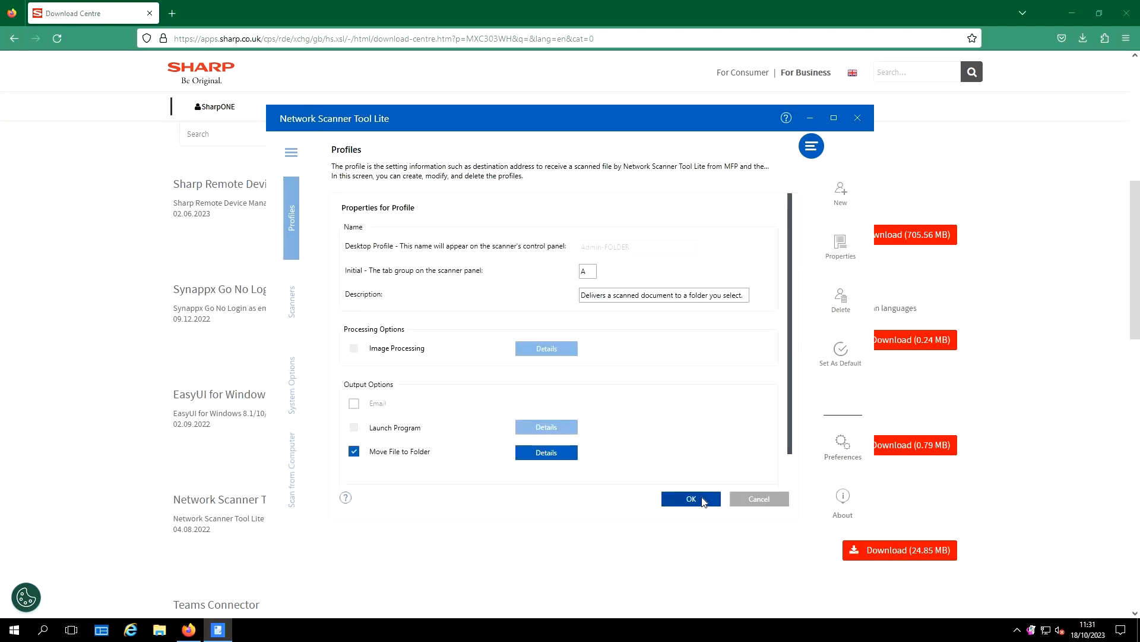
pyautogui.click(690, 498)
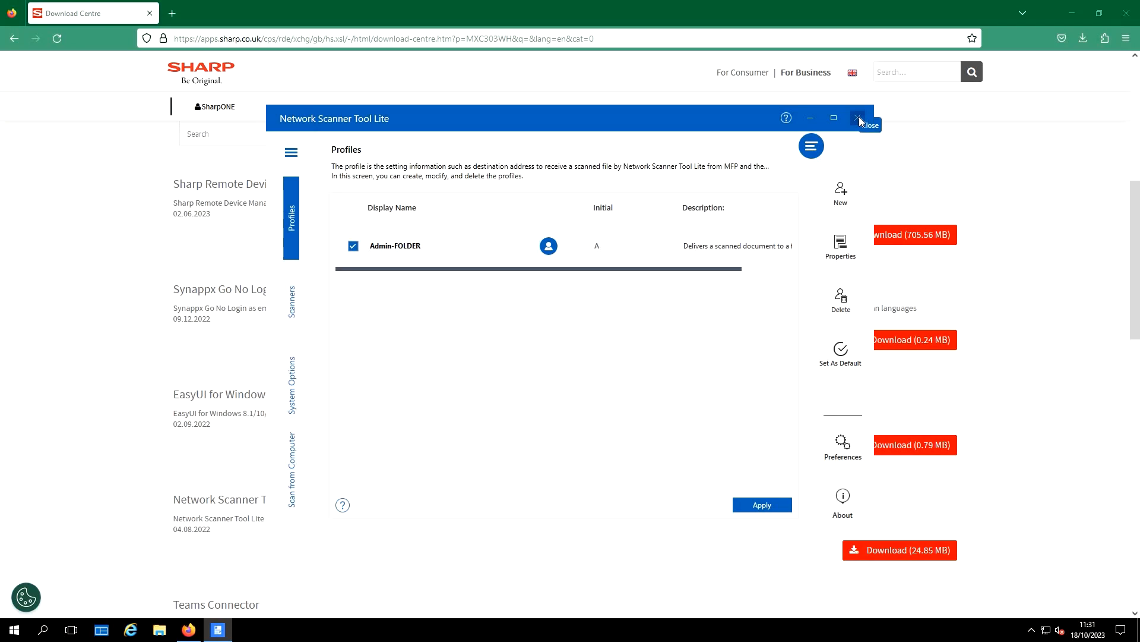
# Step: Close the Network Scanner Tool Lite window before sending the test scan
pyautogui.click(860, 119)
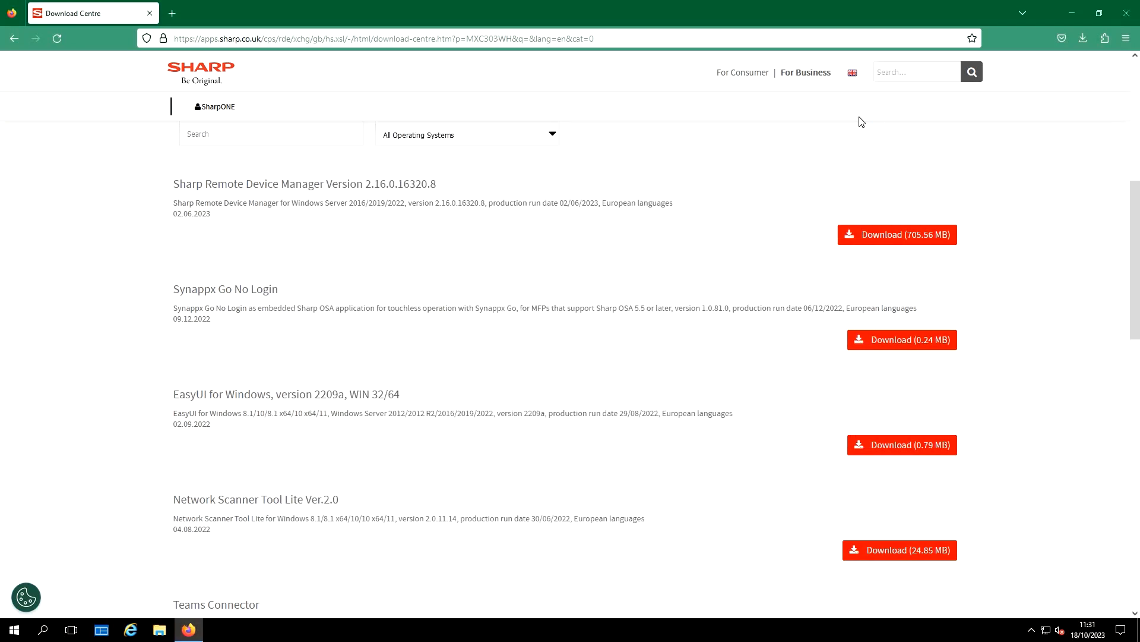
pyautogui.moveTo(592, 210)
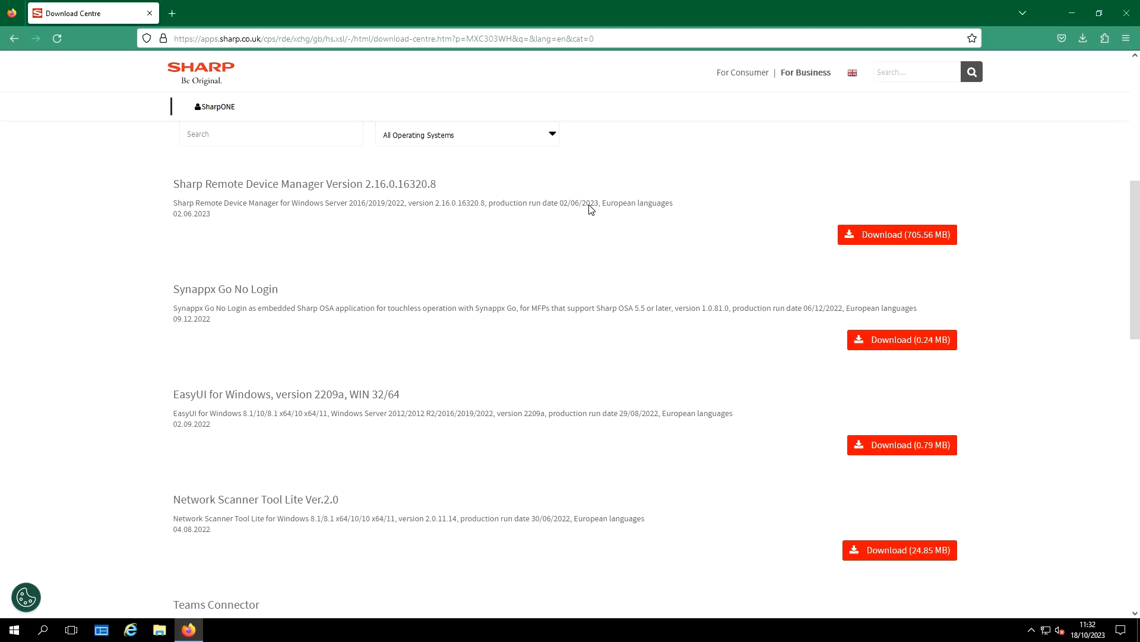
pyautogui.moveTo(890, 517)
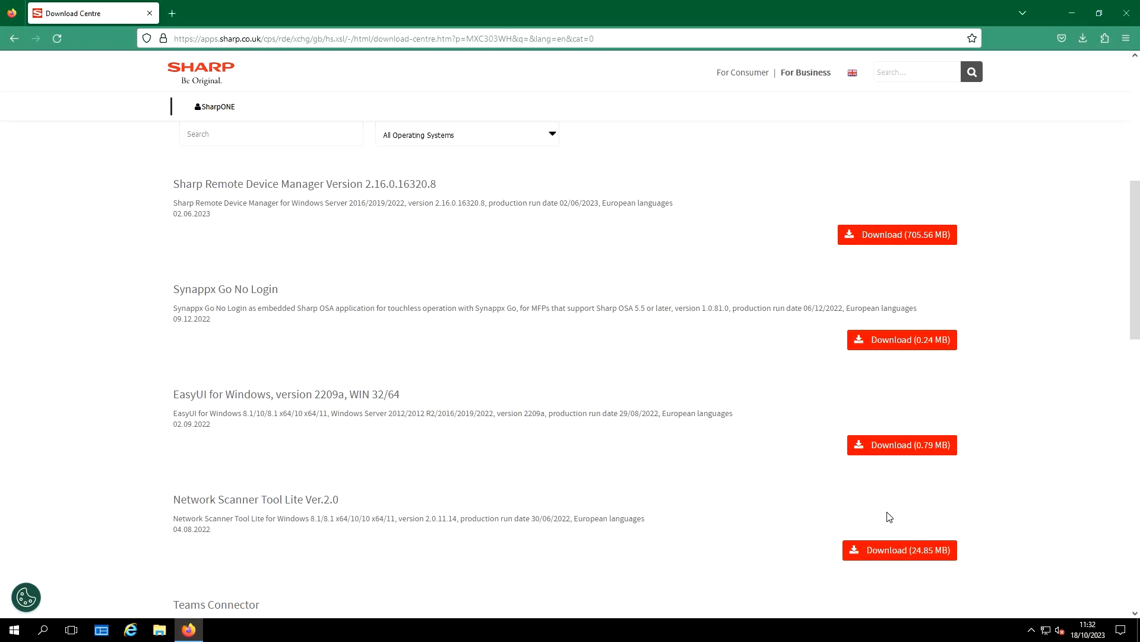
pyautogui.moveTo(959, 603)
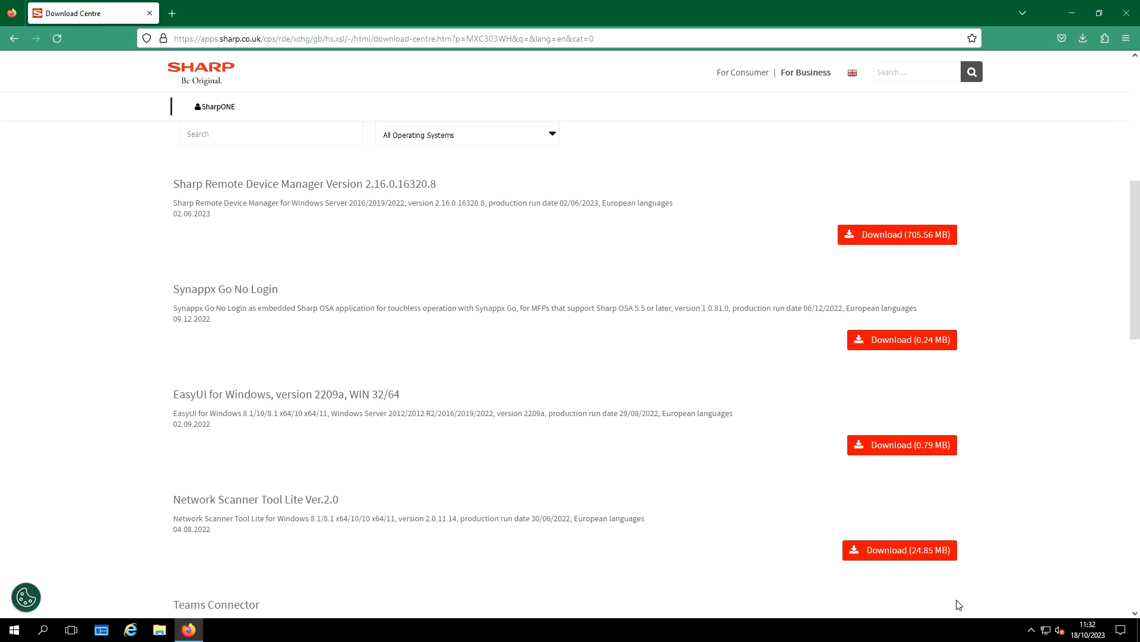
pyautogui.moveTo(948, 617)
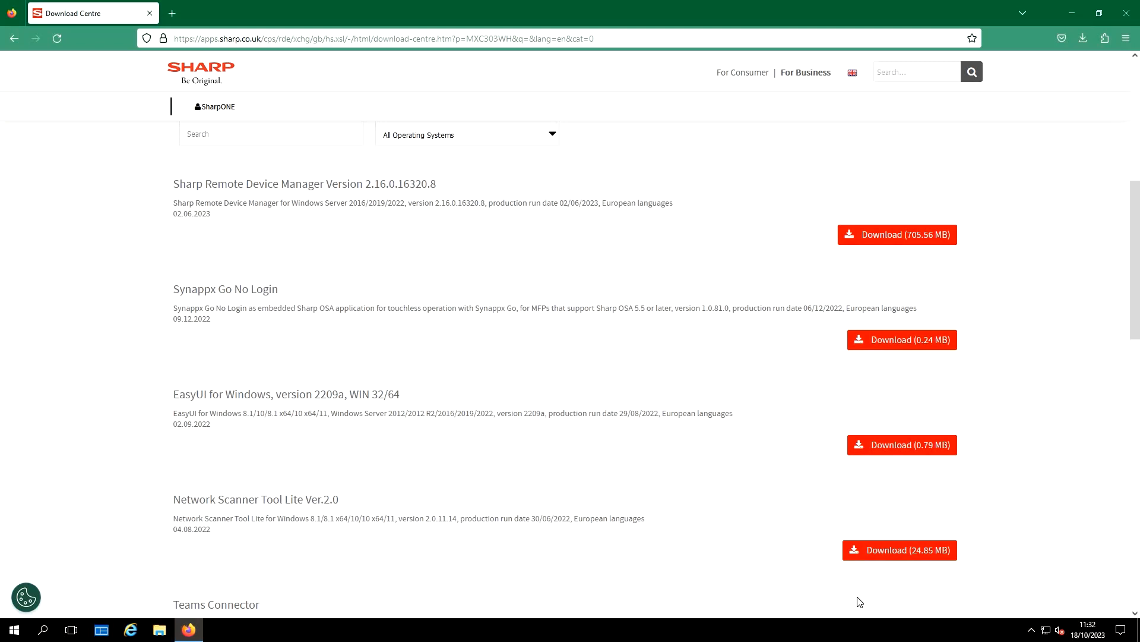
pyautogui.moveTo(853, 604)
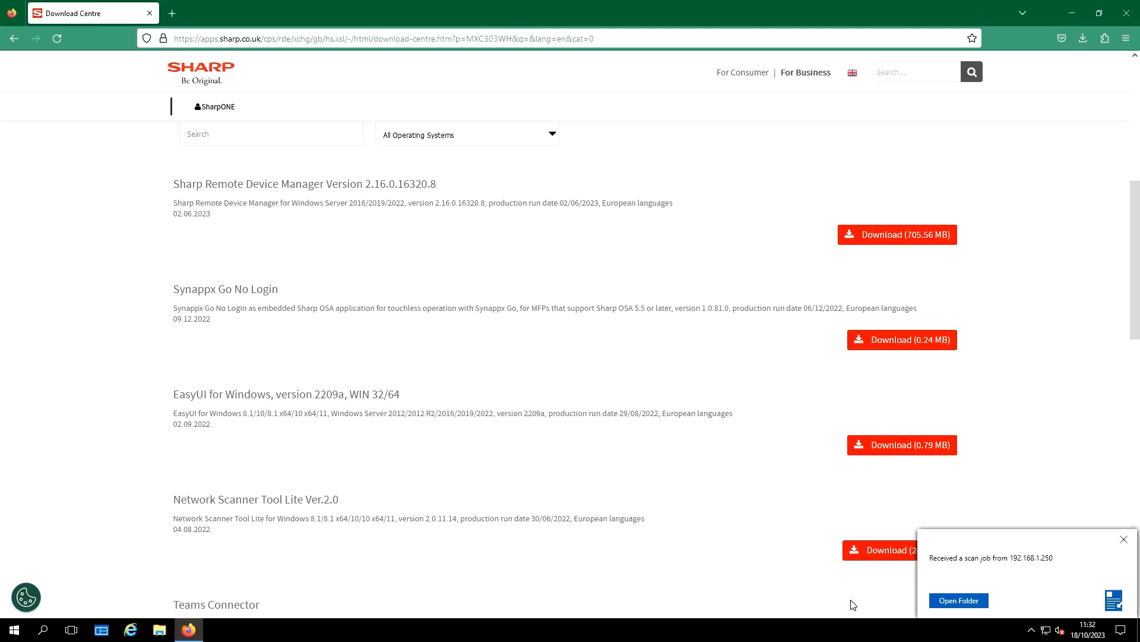
pyautogui.moveTo(1010, 556)
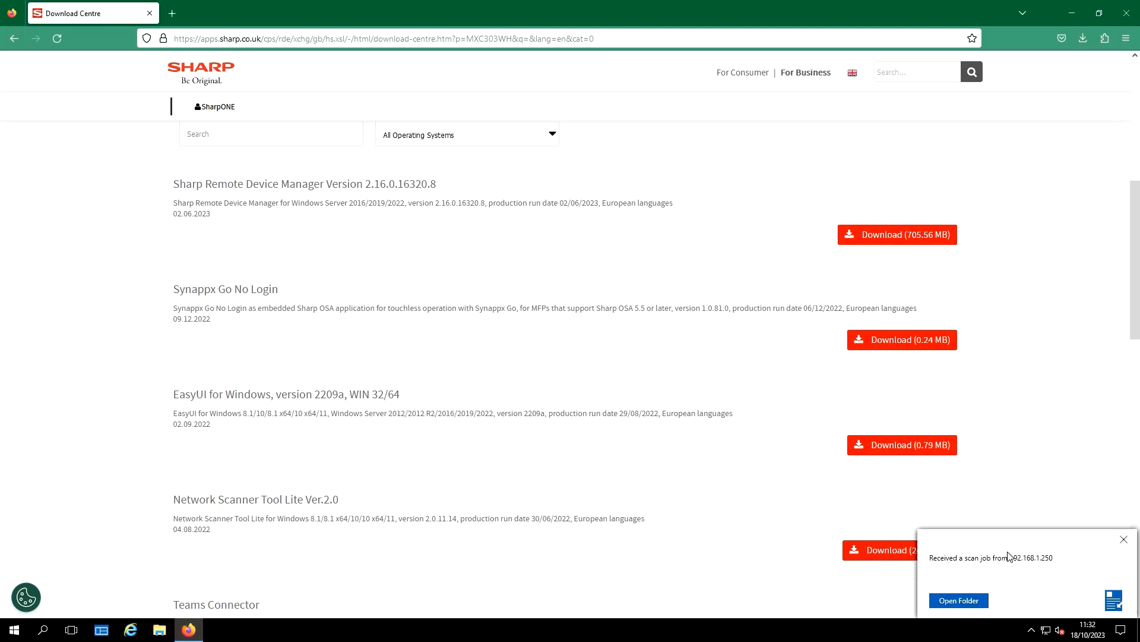
# Step: View the newly received MX-C303WH scan PDF inside the C:\Scans folder
pyautogui.click(1124, 539)
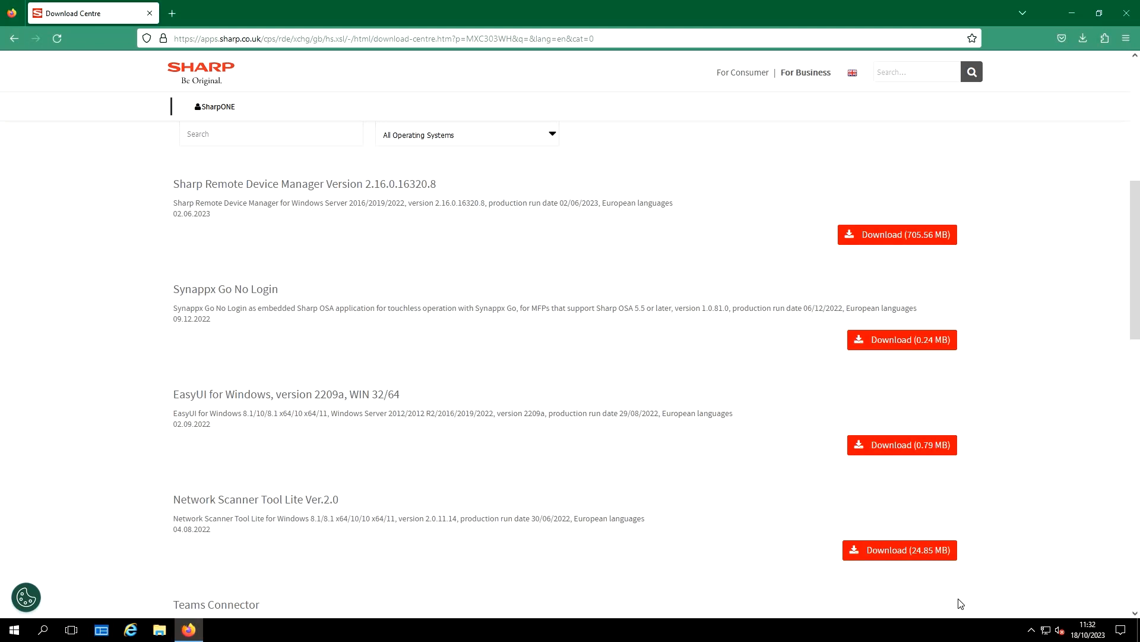
pyautogui.click(158, 629)
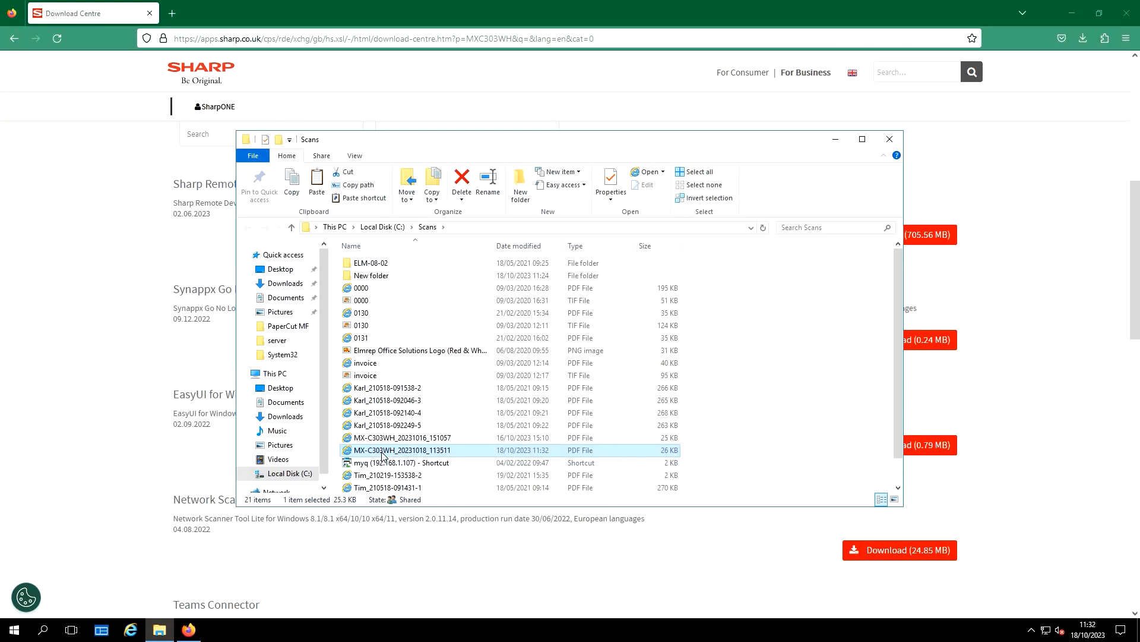
pyautogui.moveTo(421, 449)
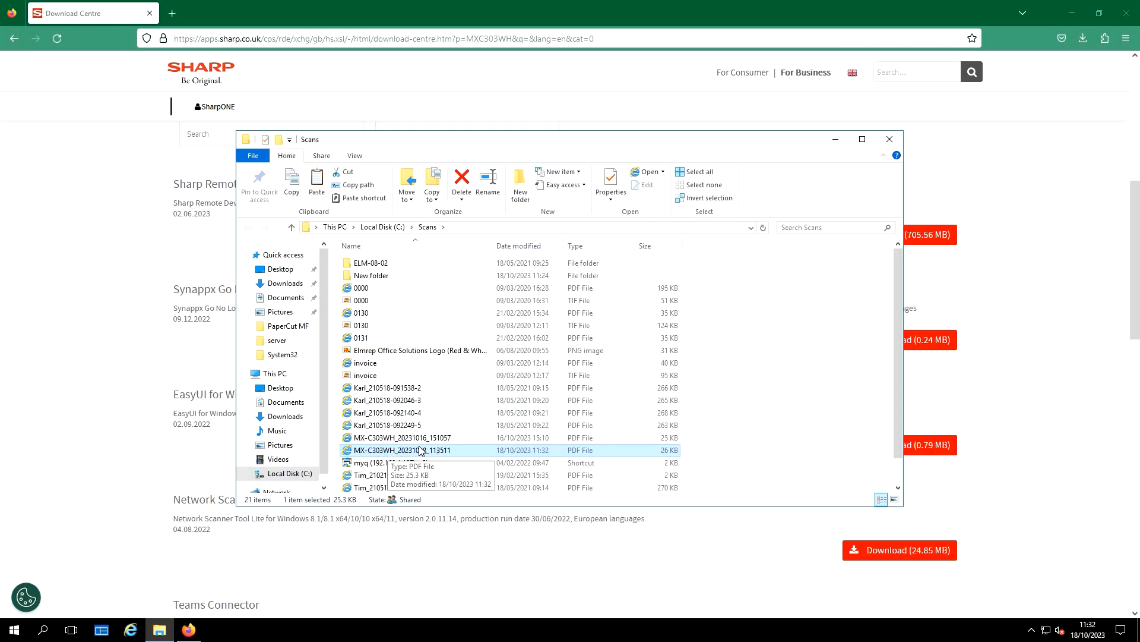
pyautogui.moveTo(436, 452)
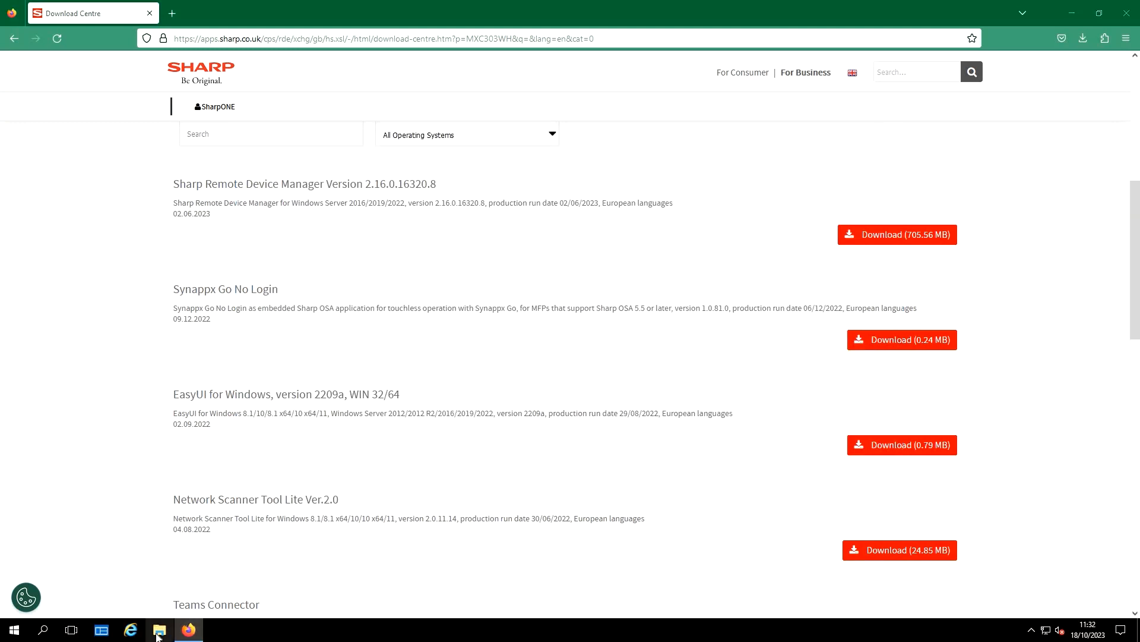
# Step: Create a desktop shortcut to the Scans folder on drive C
pyautogui.click(158, 630)
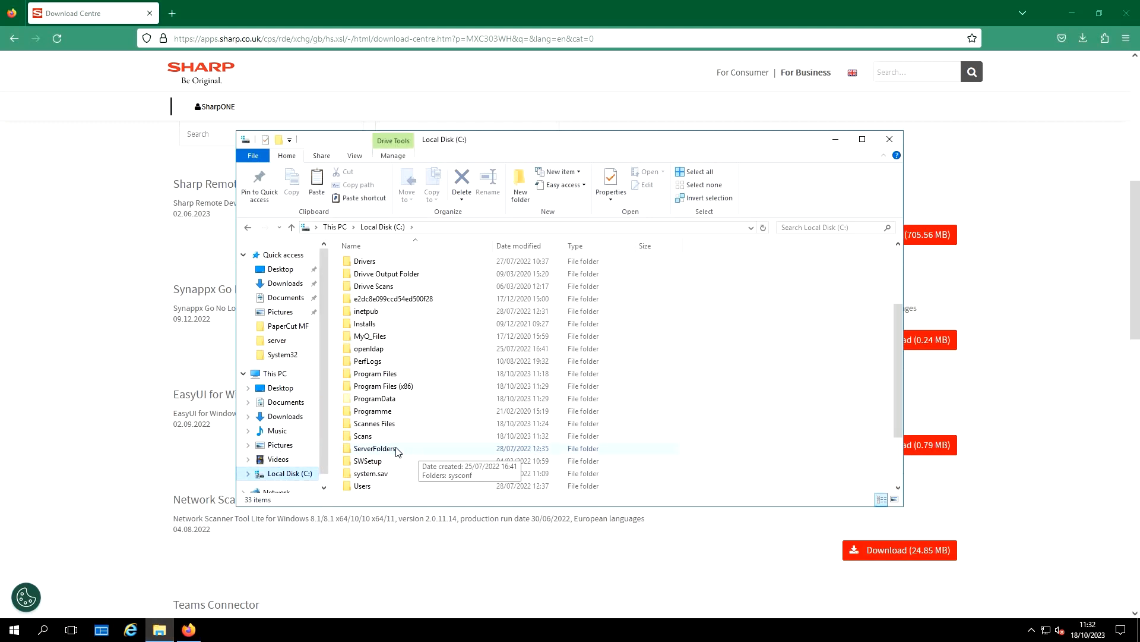
pyautogui.click(364, 435)
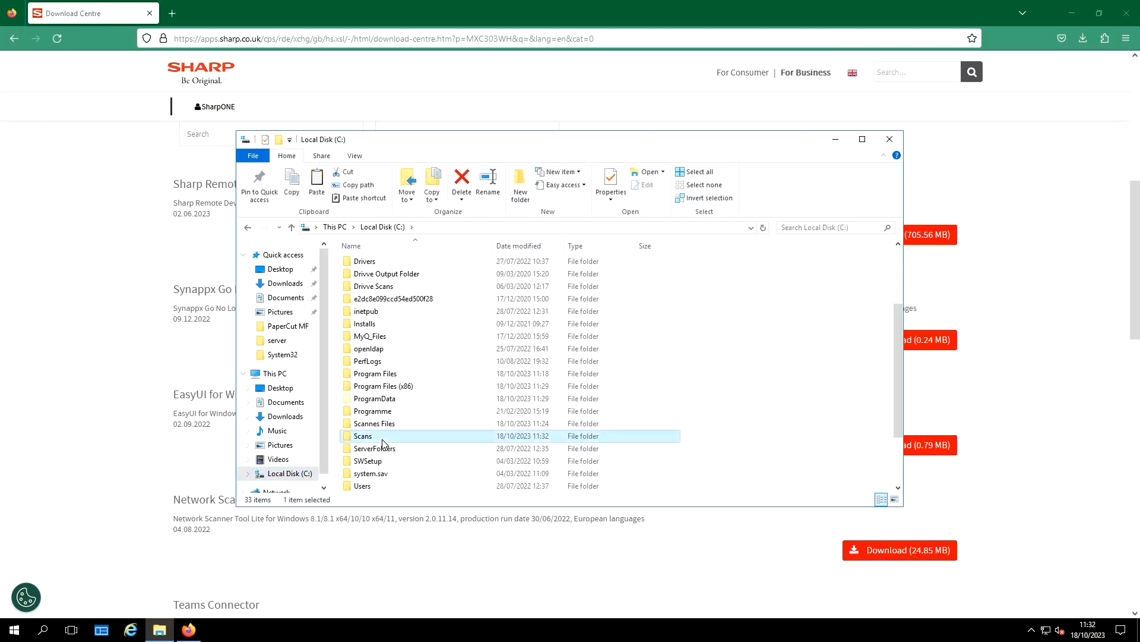
pyautogui.rightClick(384, 443)
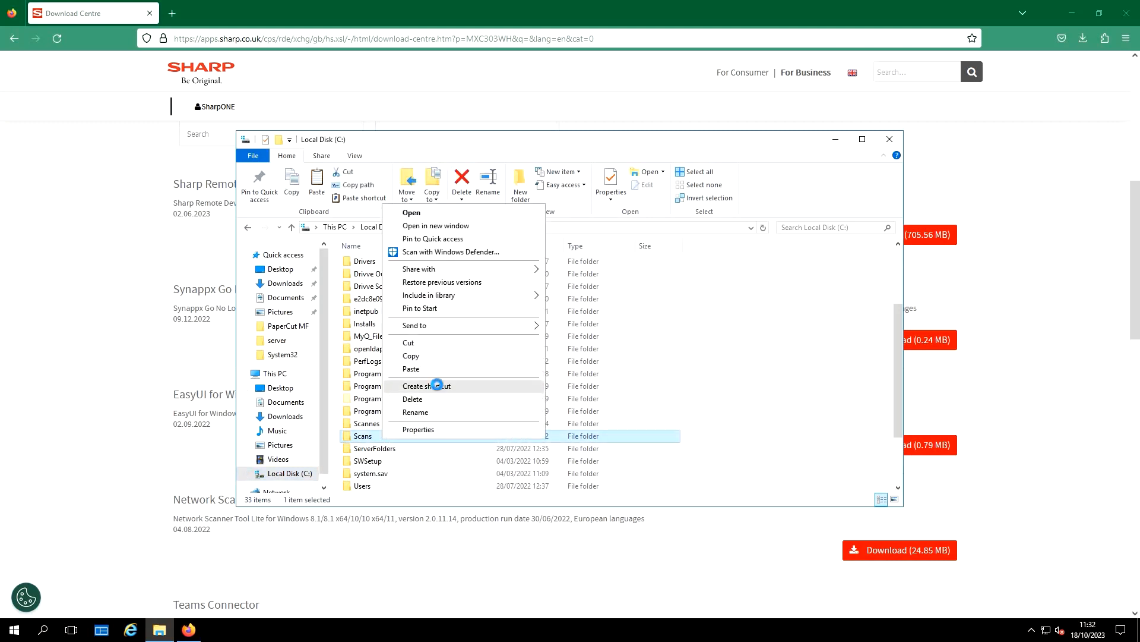
pyautogui.click(425, 385)
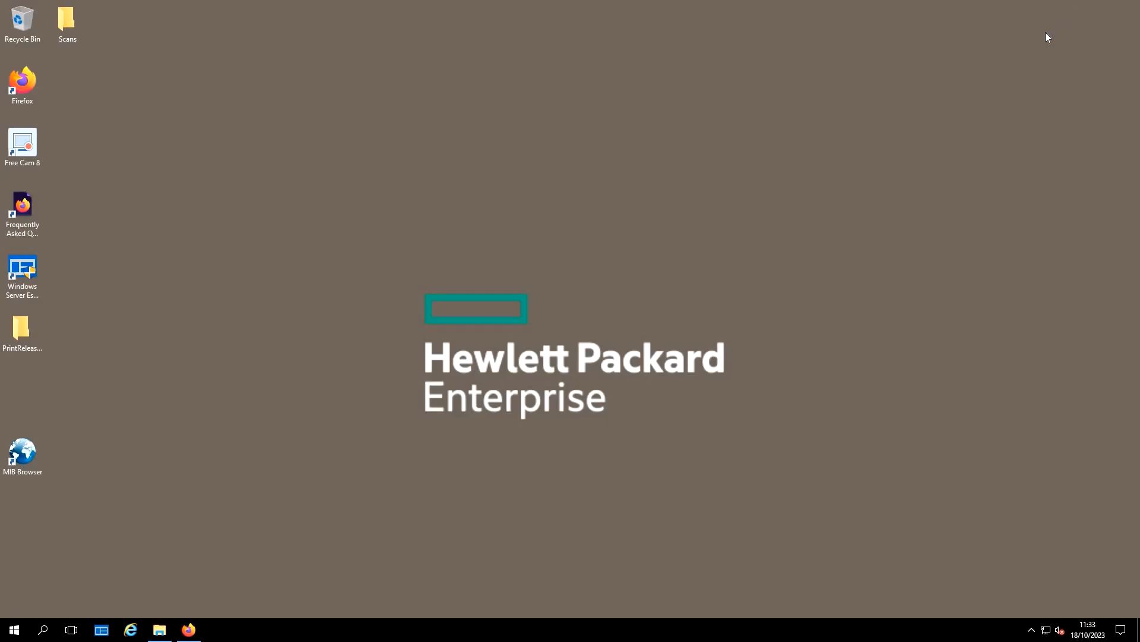
# Step: Launch the Scans folder from its new desktop shortcut
pyautogui.click(67, 21)
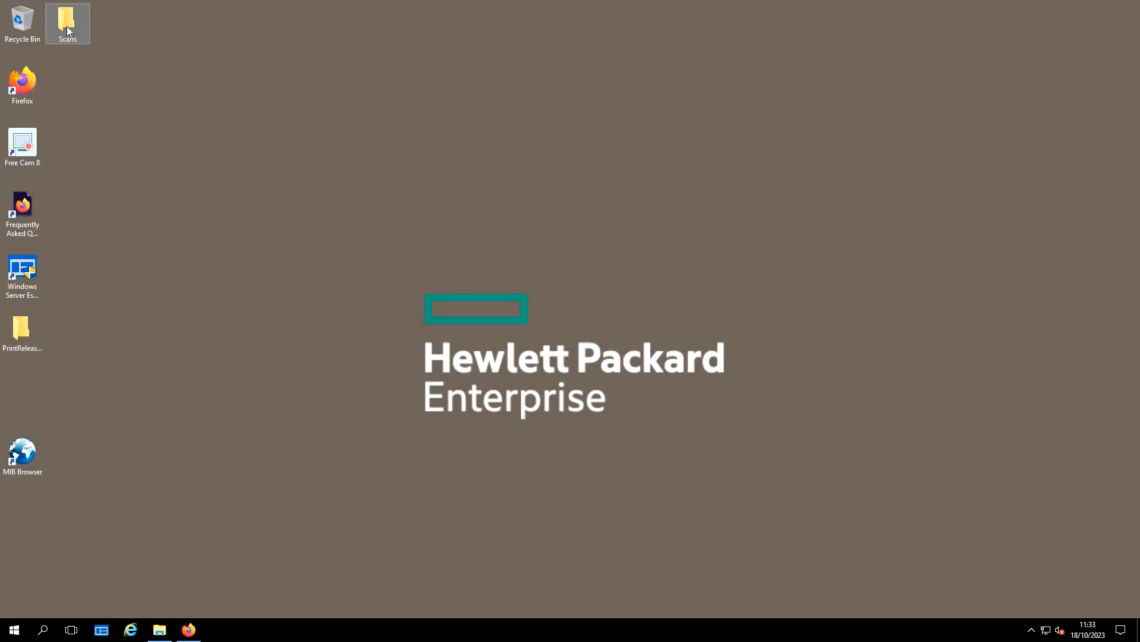
pyautogui.doubleClick(66, 17)
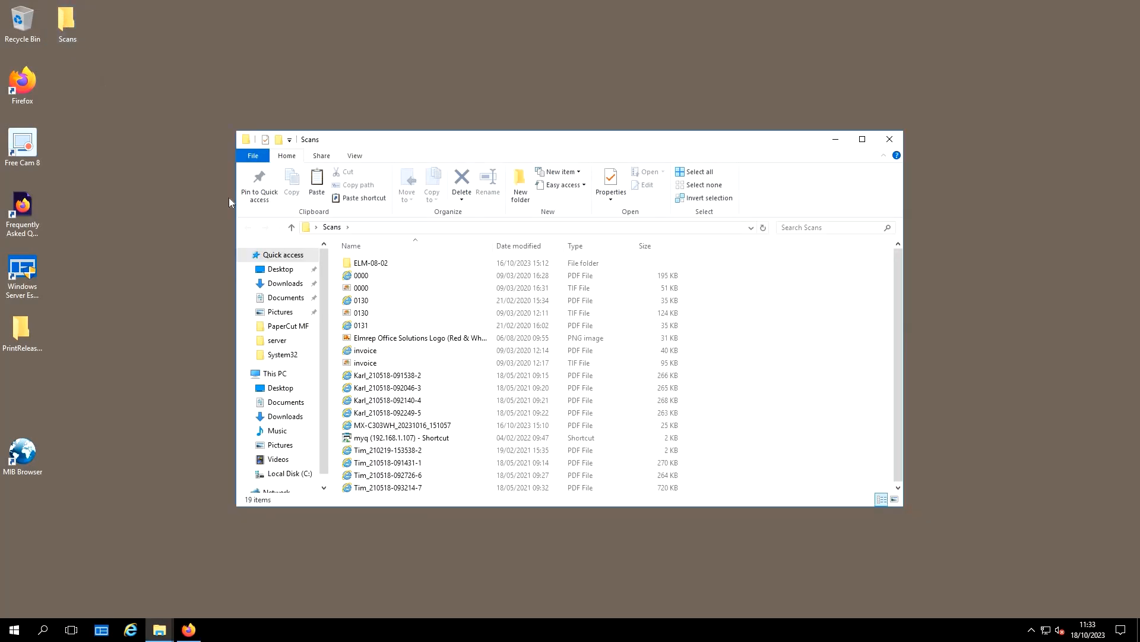
pyautogui.click(361, 274)
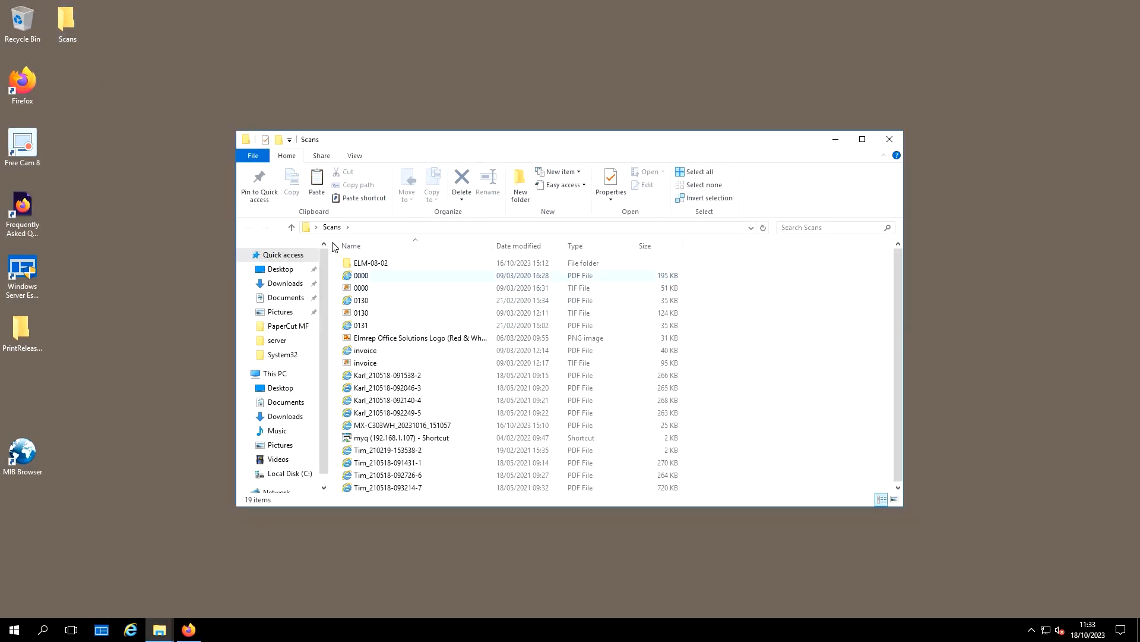